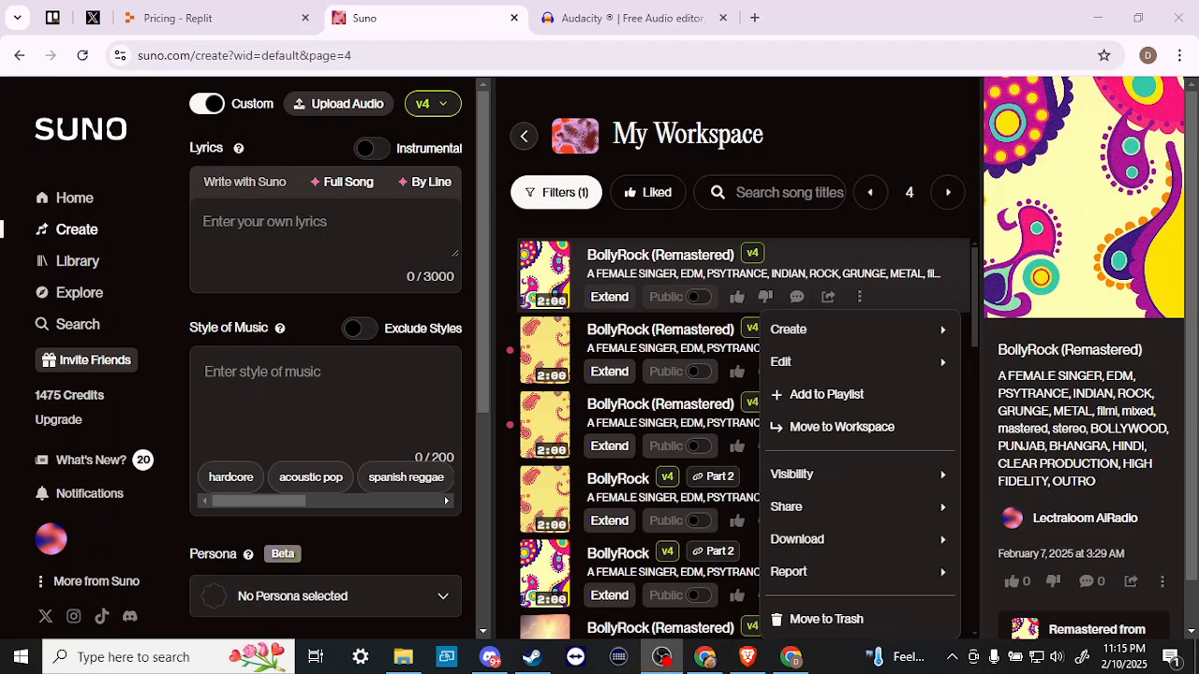
pyautogui.moveTo(343, 346)
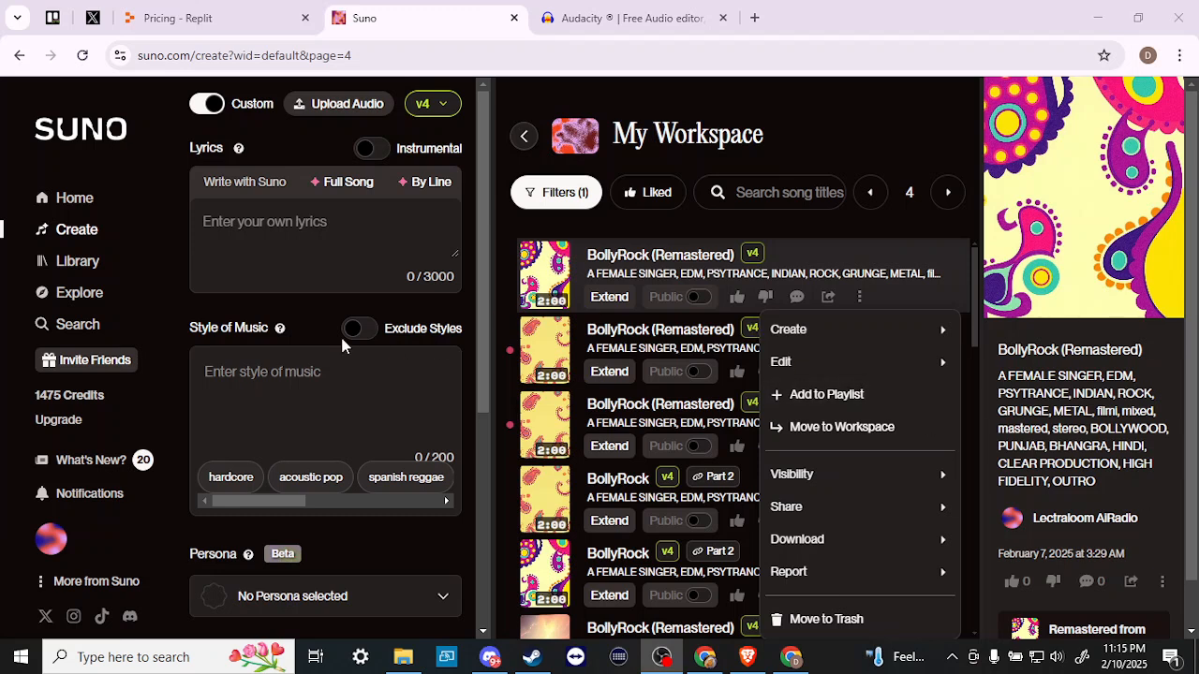
pyautogui.moveTo(265, 271)
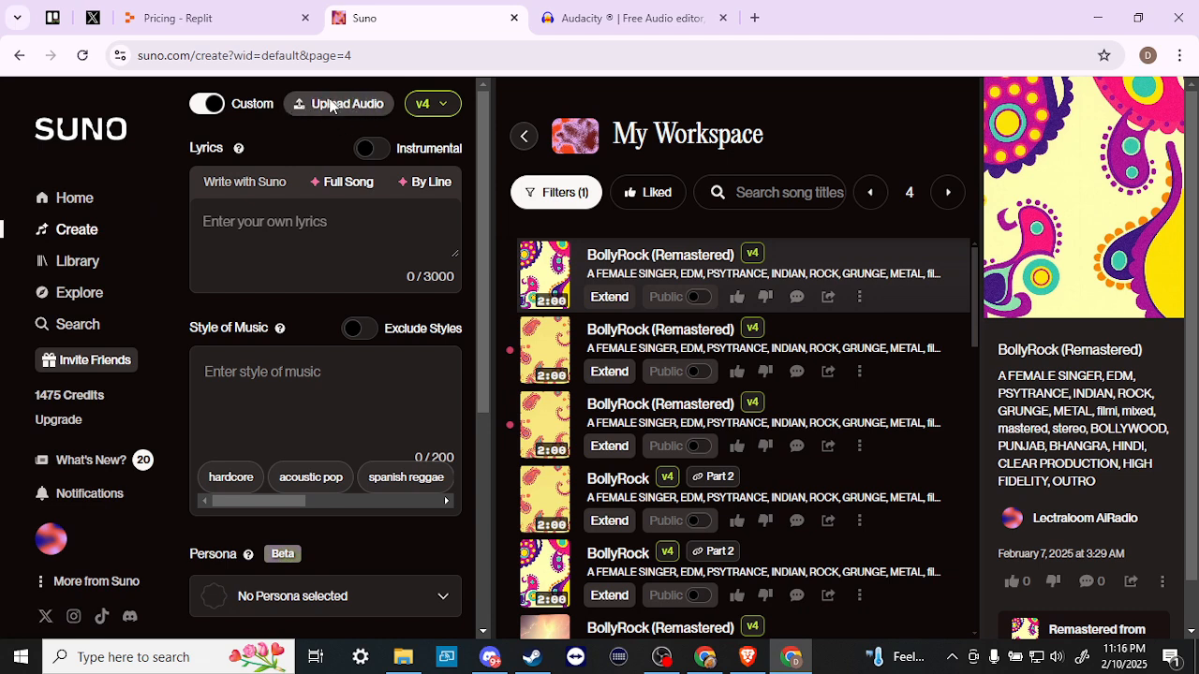
# Open the Upload Audio dialog, which explains that uploads are trimmed to 6–120 seconds.
pyautogui.click(338, 103)
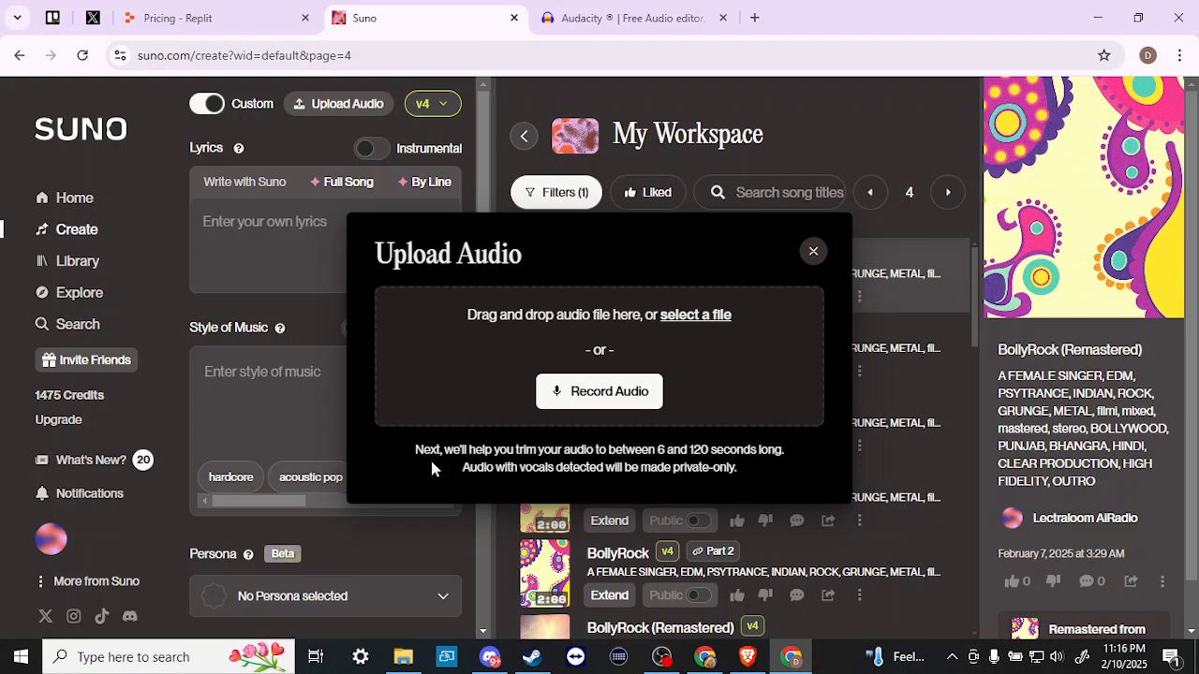
pyautogui.moveTo(525, 310)
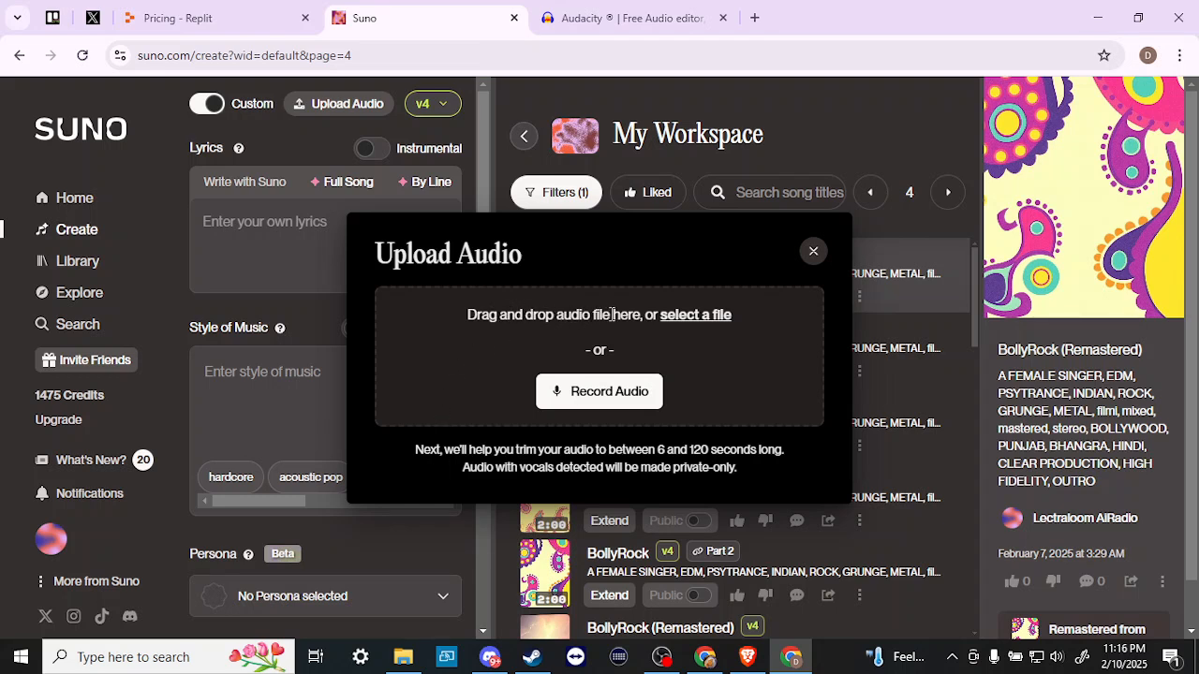
pyautogui.moveTo(679, 323)
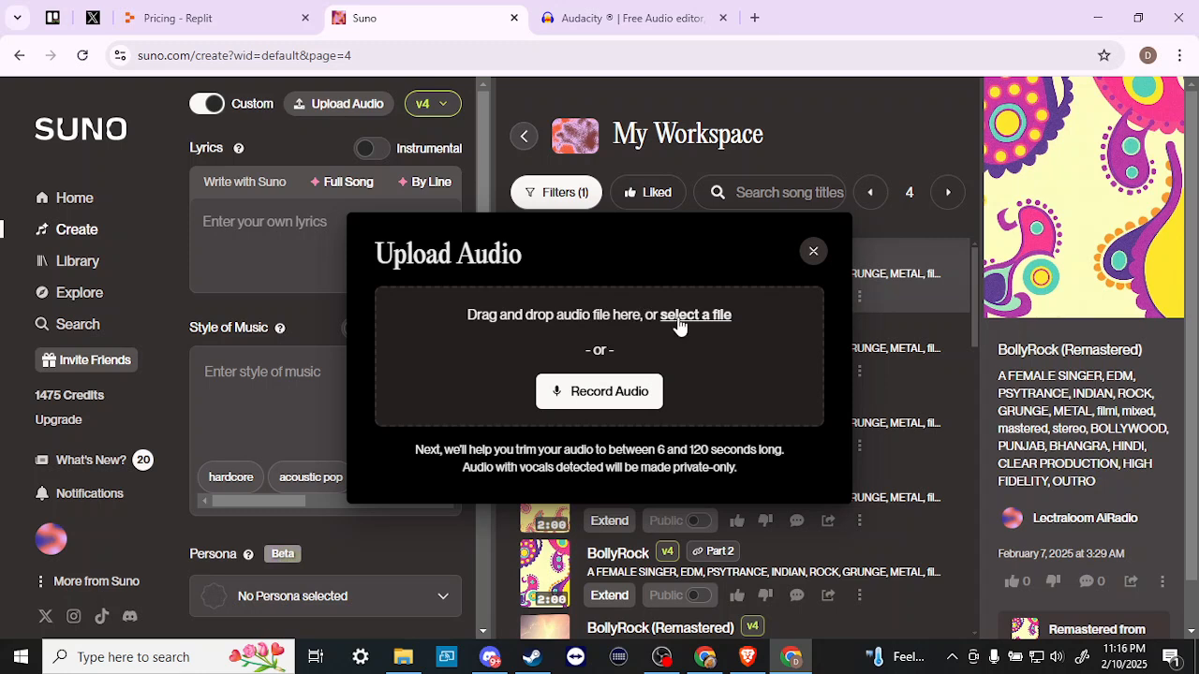
pyautogui.moveTo(598, 391)
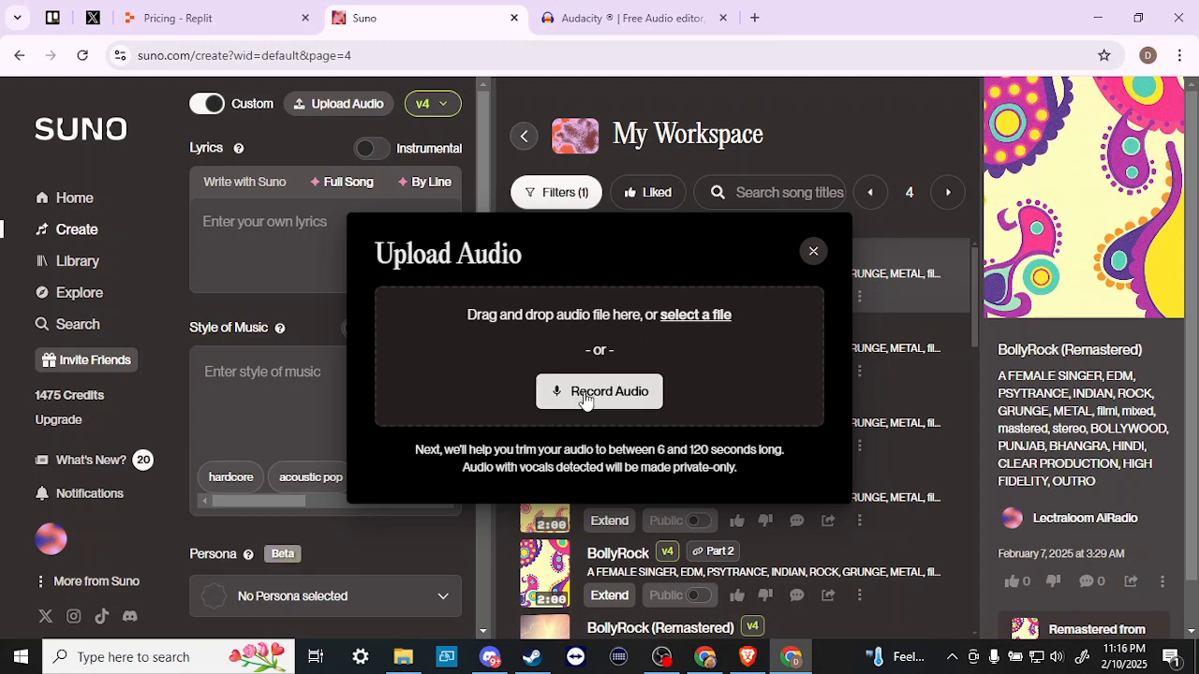
pyautogui.moveTo(585, 398)
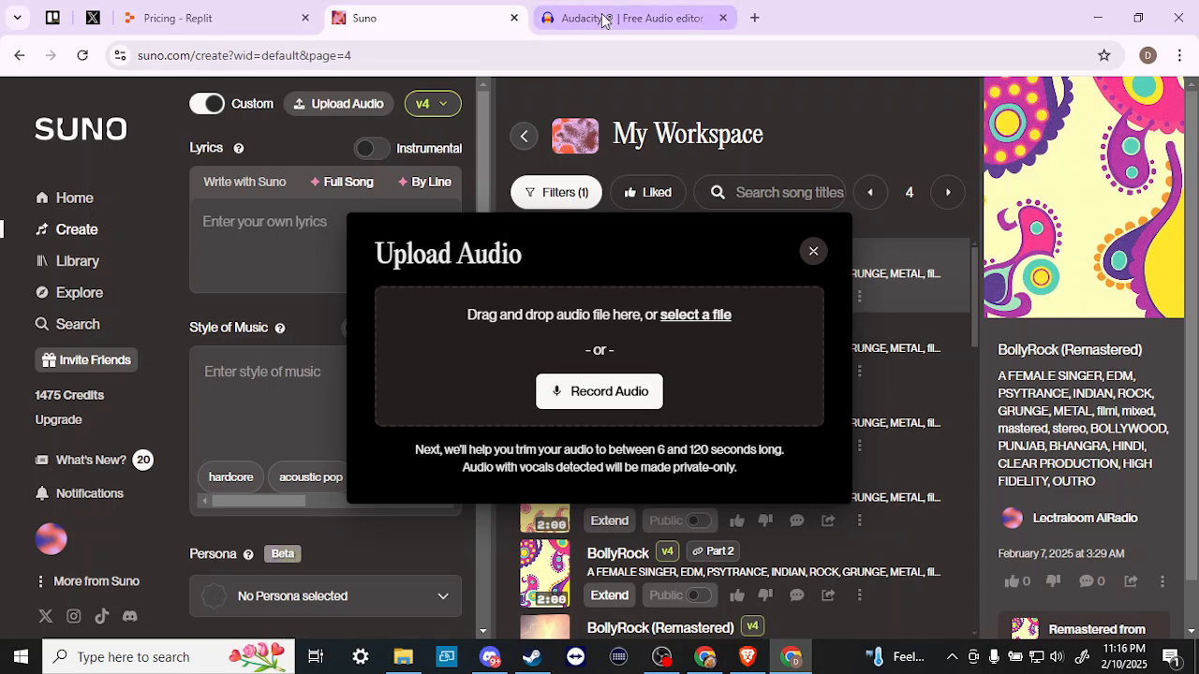
# Switch to audacityteam.org, showing the Download Audacity 3.7.1 homepage.
pyautogui.click(635, 17)
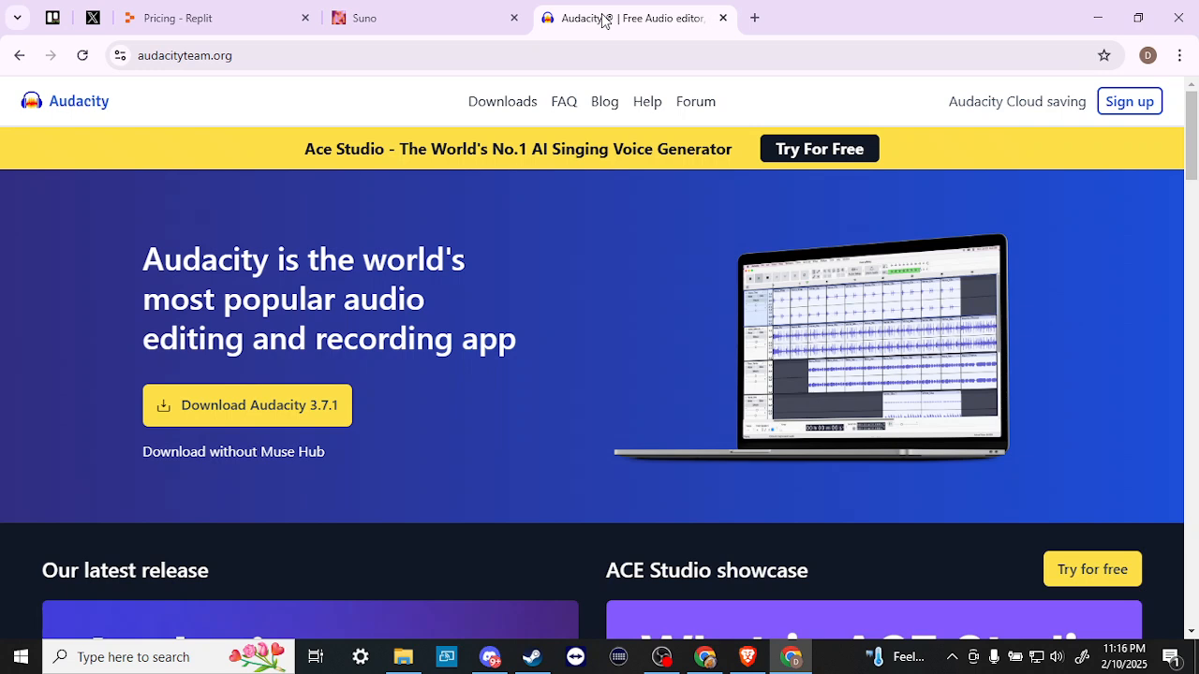
pyautogui.moveTo(609, 251)
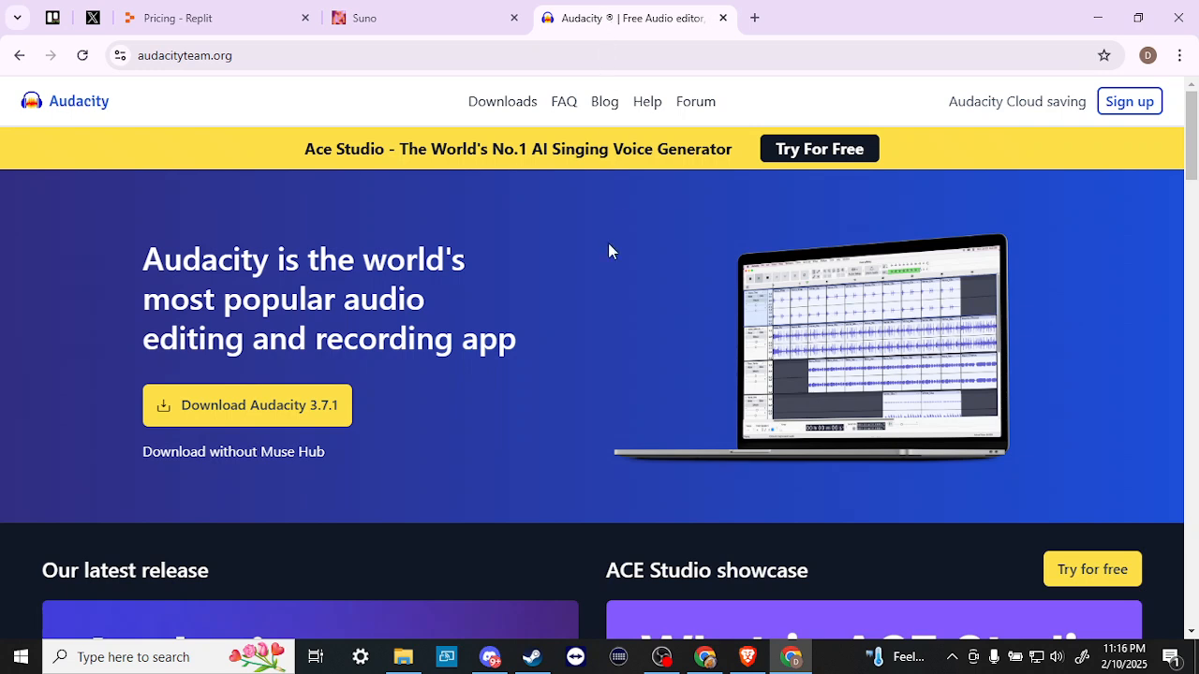
pyautogui.moveTo(265, 351)
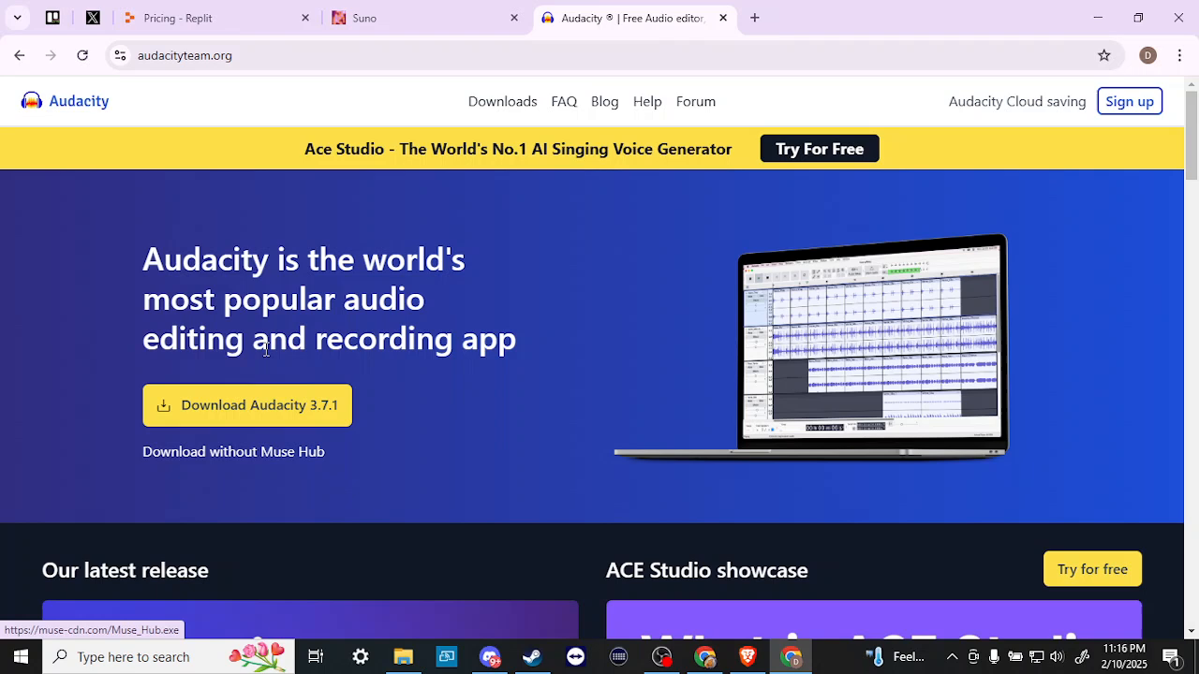
pyautogui.moveTo(224, 414)
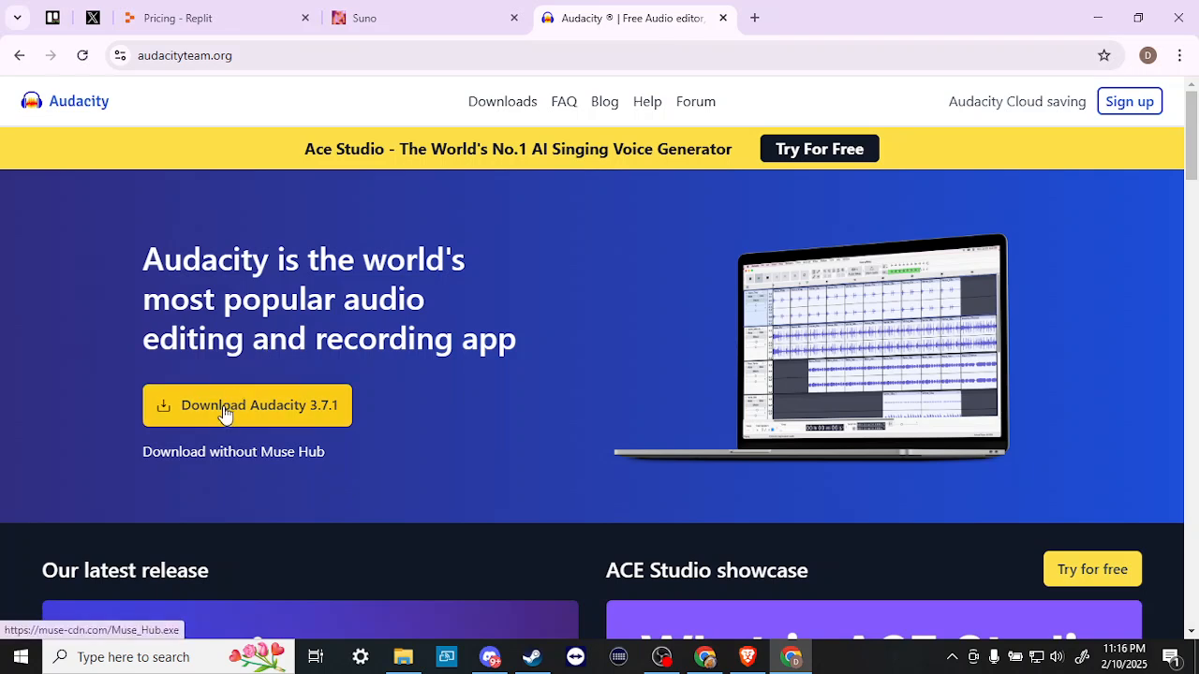
pyautogui.moveTo(487, 253)
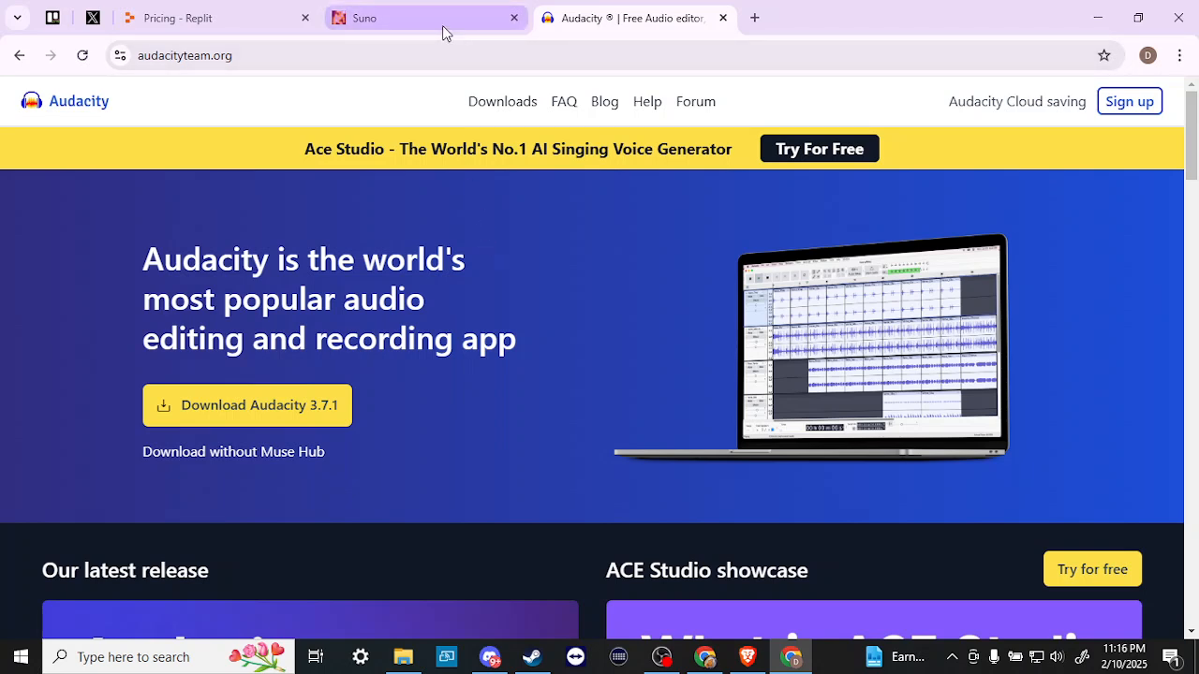
pyautogui.moveTo(426, 16)
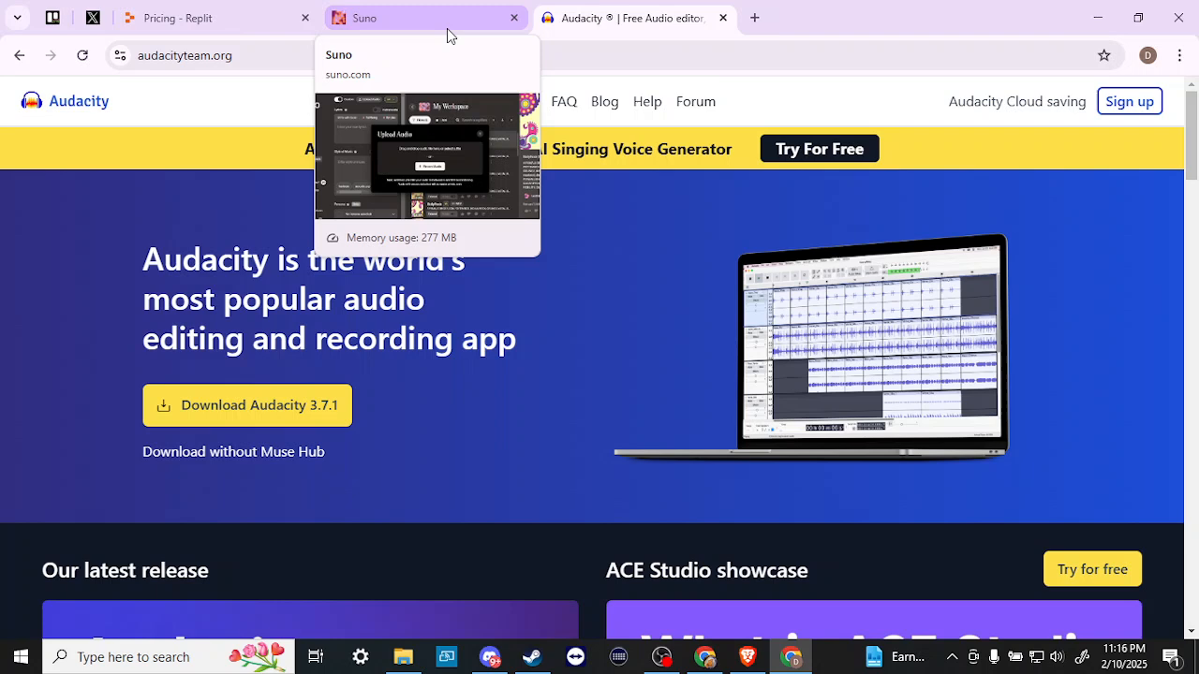
pyautogui.moveTo(637, 295)
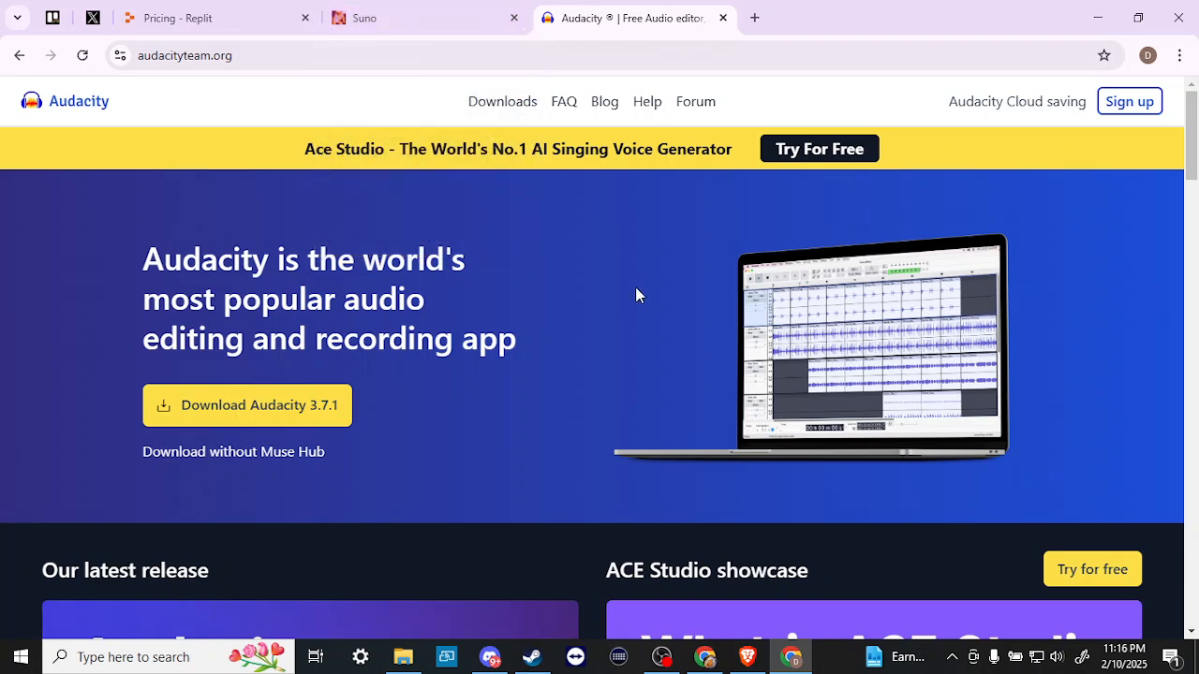
pyautogui.moveTo(514, 264)
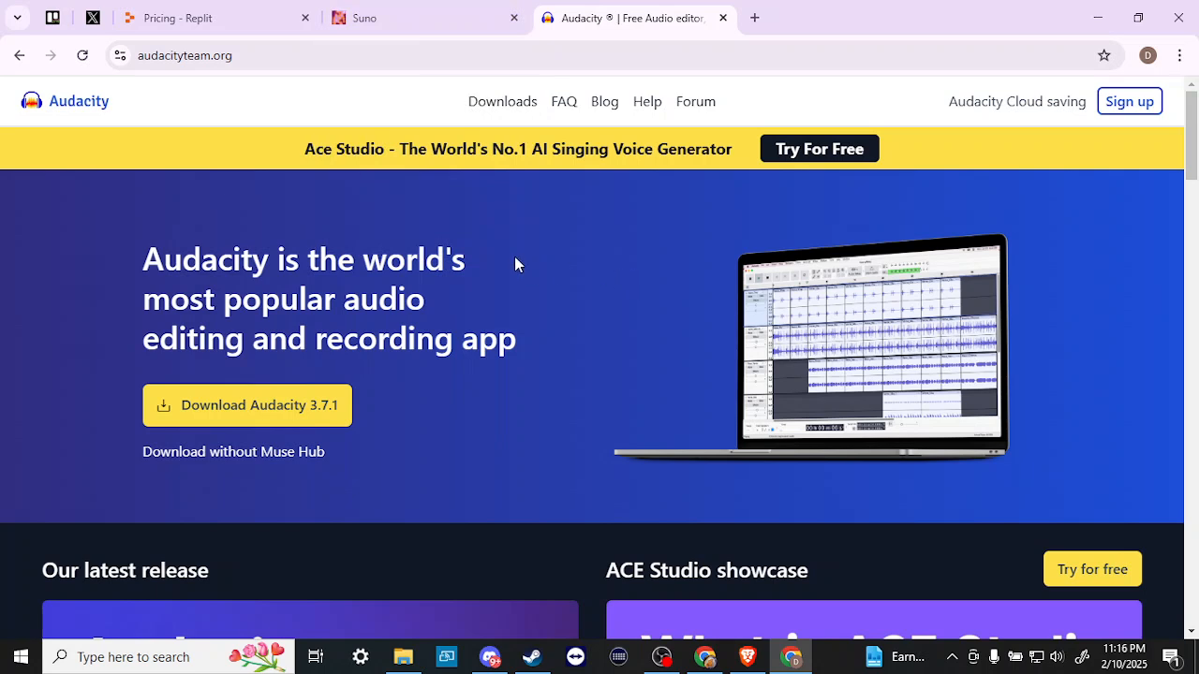
pyautogui.moveTo(471, 234)
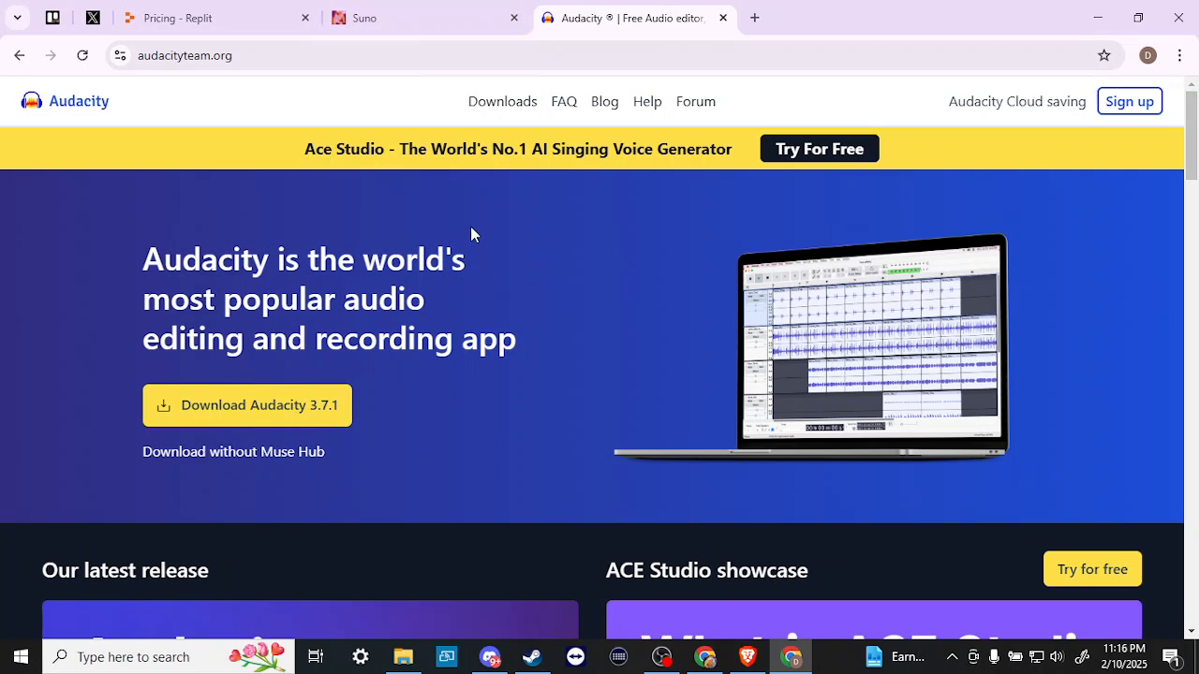
pyautogui.moveTo(668, 287)
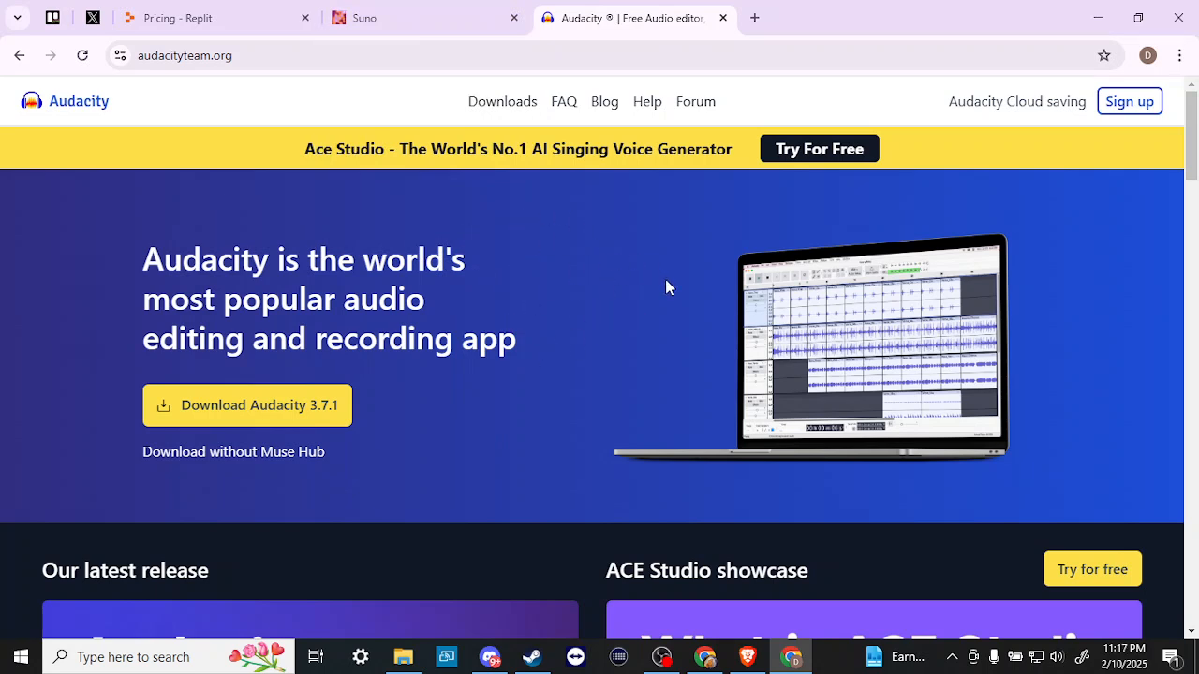
pyautogui.moveTo(548, 242)
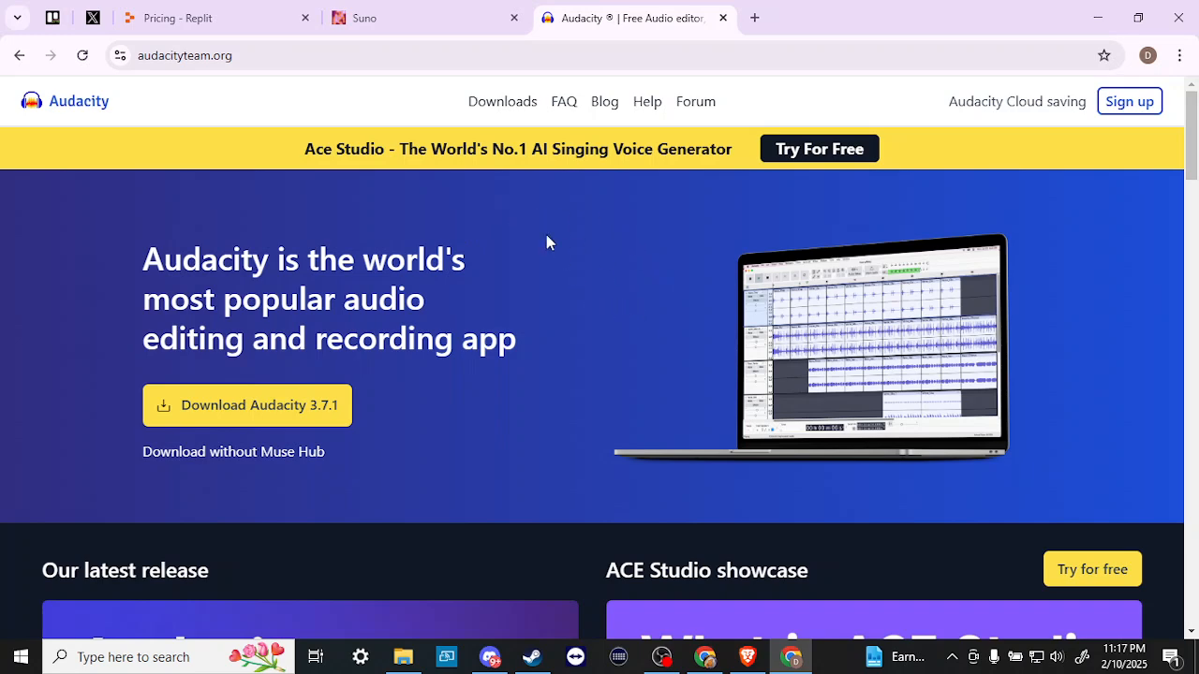
# Switch back to the Suno tab where the Upload Audio dialog is still open.
pyautogui.click(363, 18)
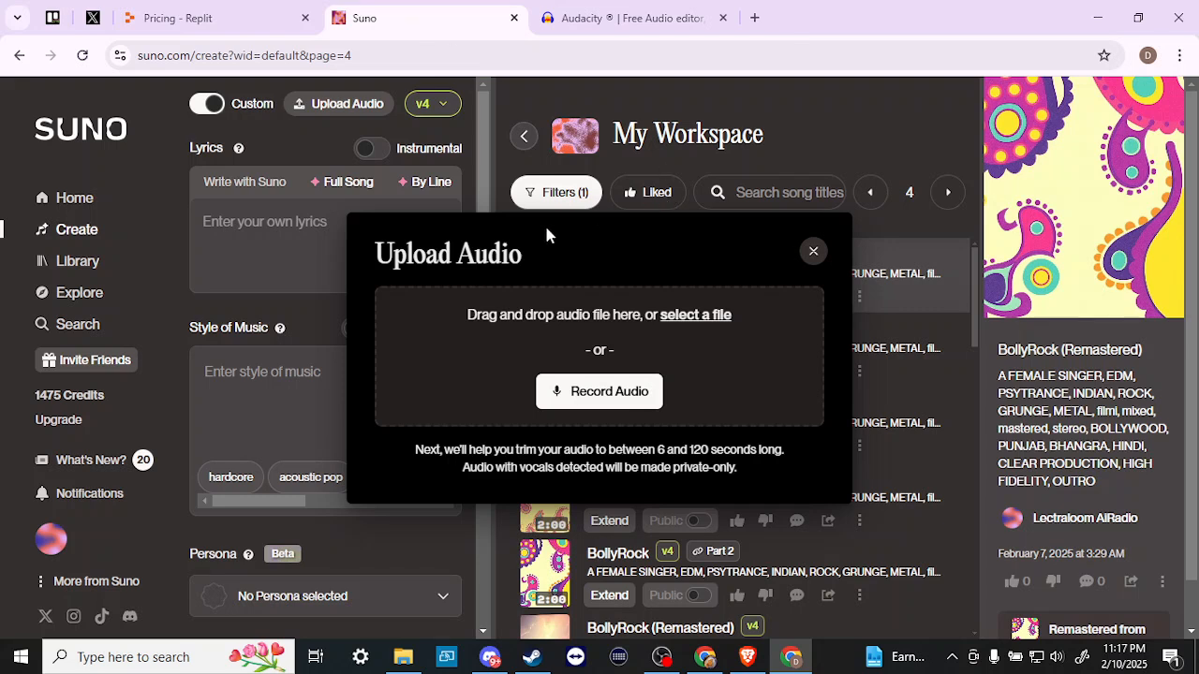
pyautogui.moveTo(461, 335)
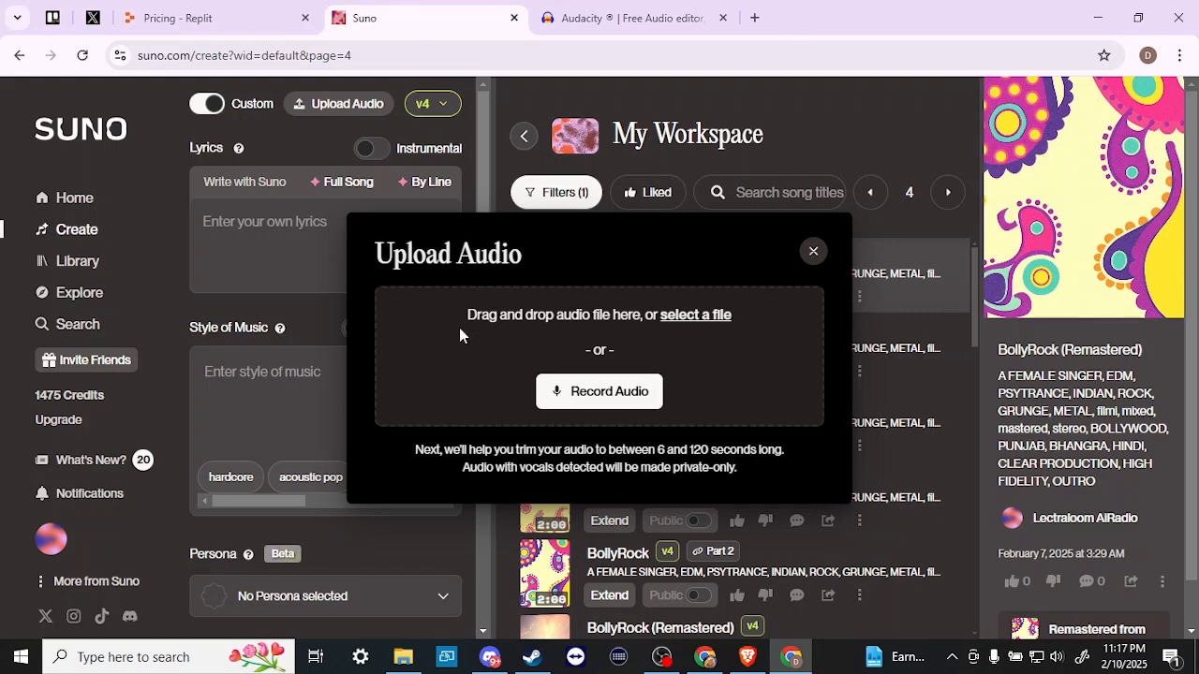
pyautogui.moveTo(410, 641)
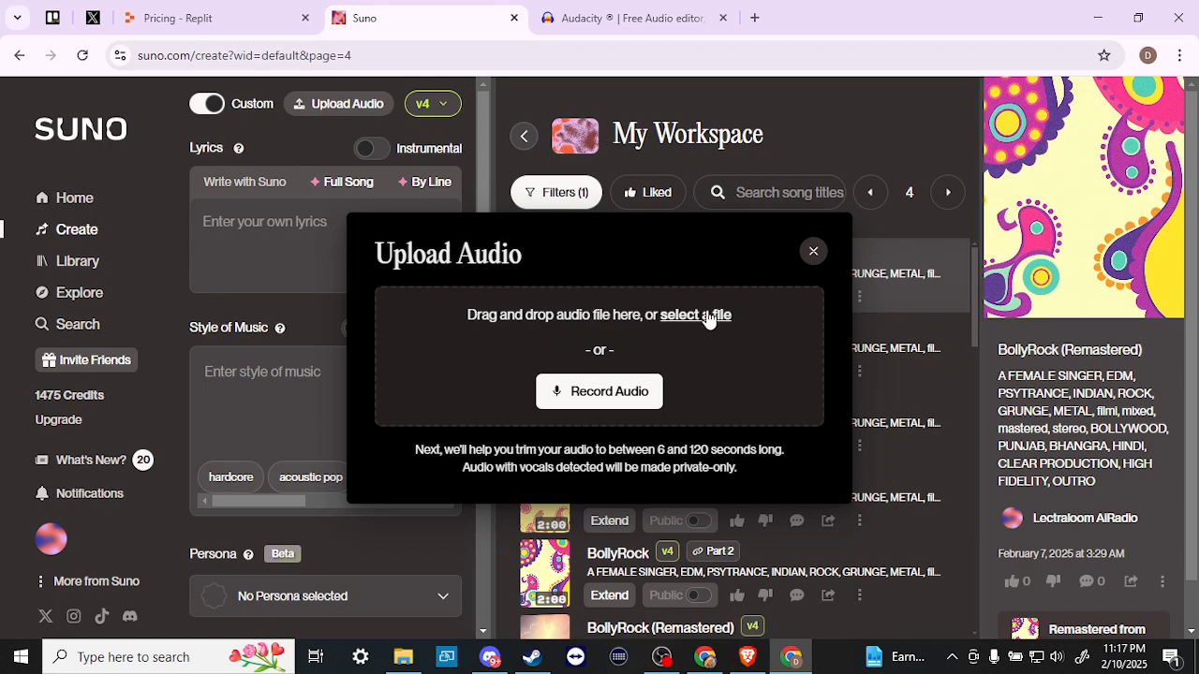
# Browse Downloads in the Open dialog, then cancel without selecting 'montage part2' or another file.
pyautogui.click(695, 315)
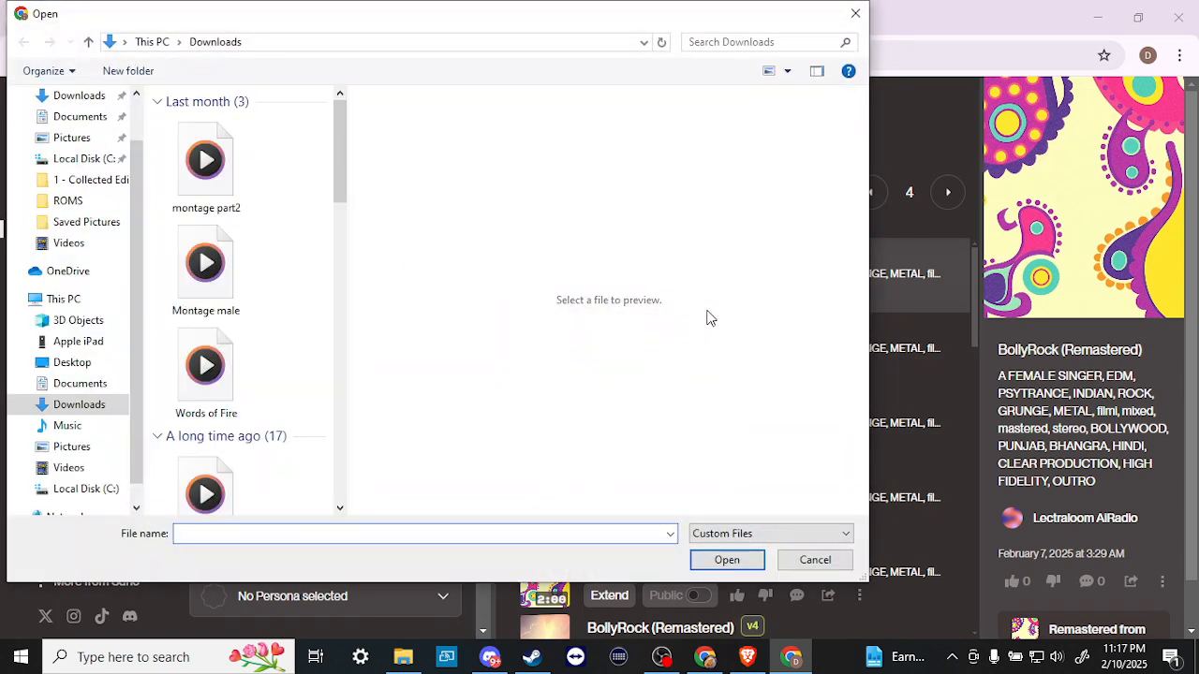
pyautogui.click(205, 262)
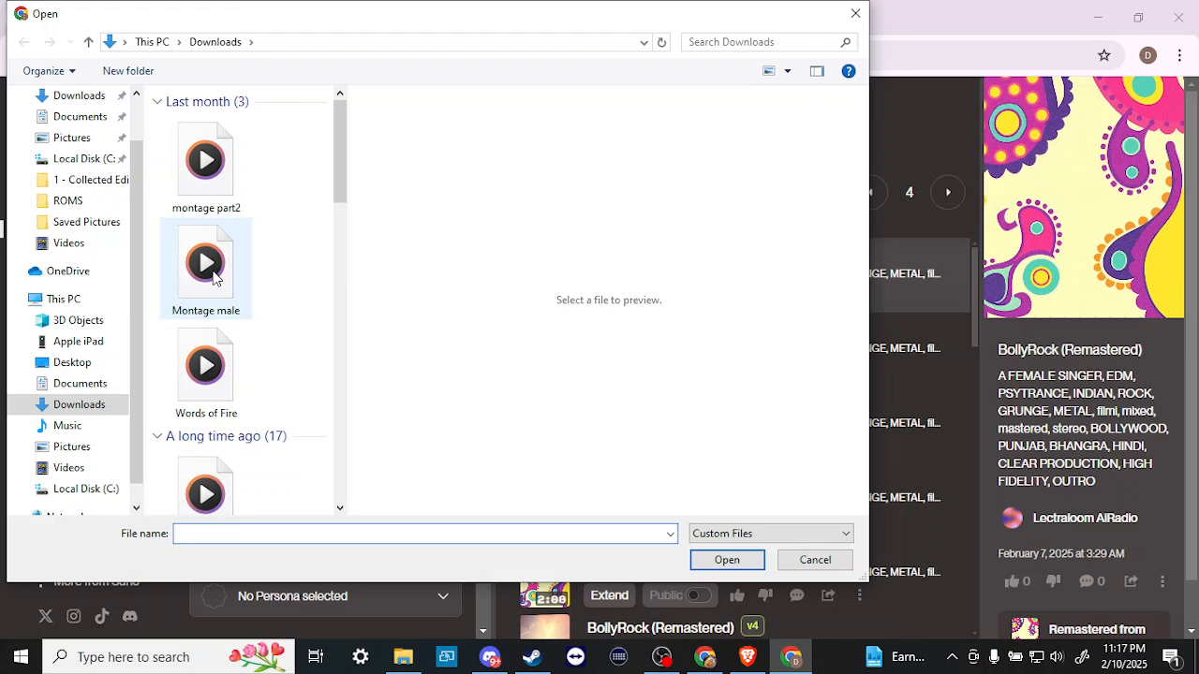
pyautogui.moveTo(239, 318)
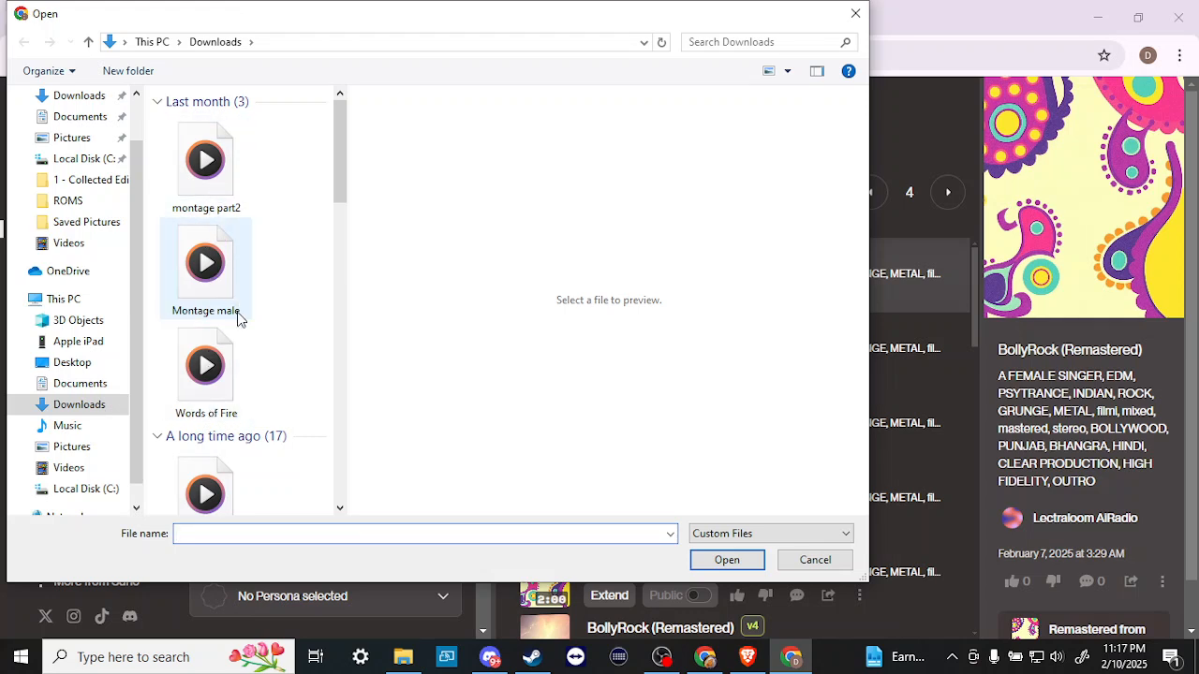
pyautogui.click(205, 159)
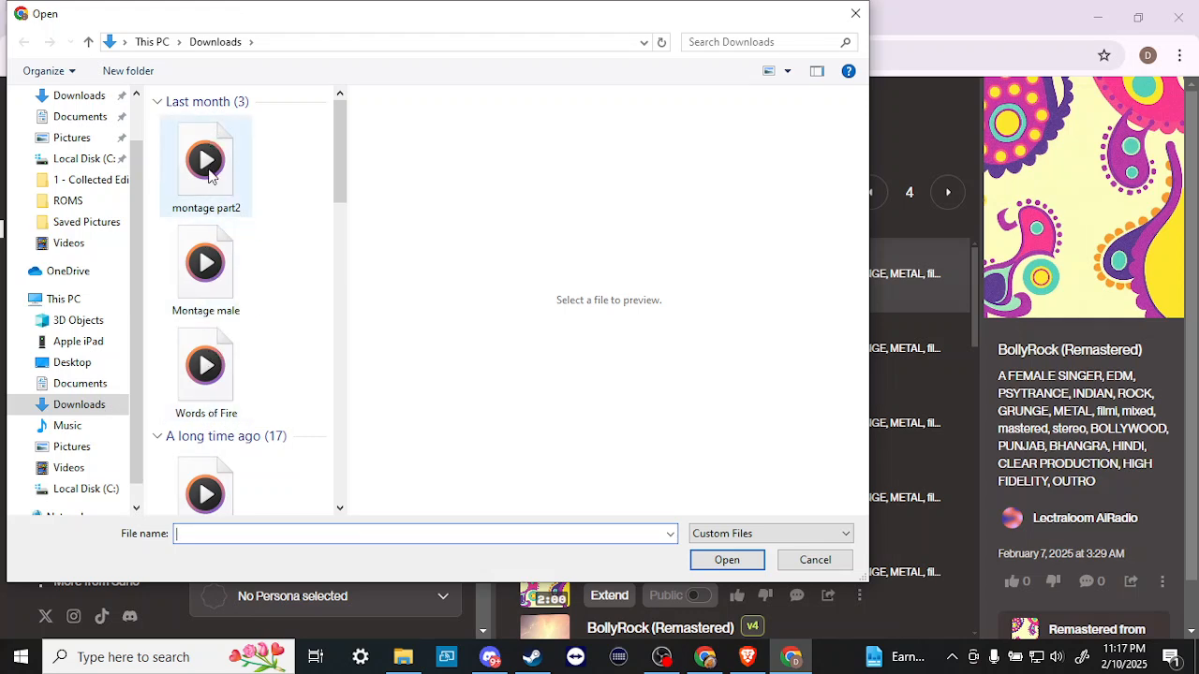
pyautogui.moveTo(529, 364)
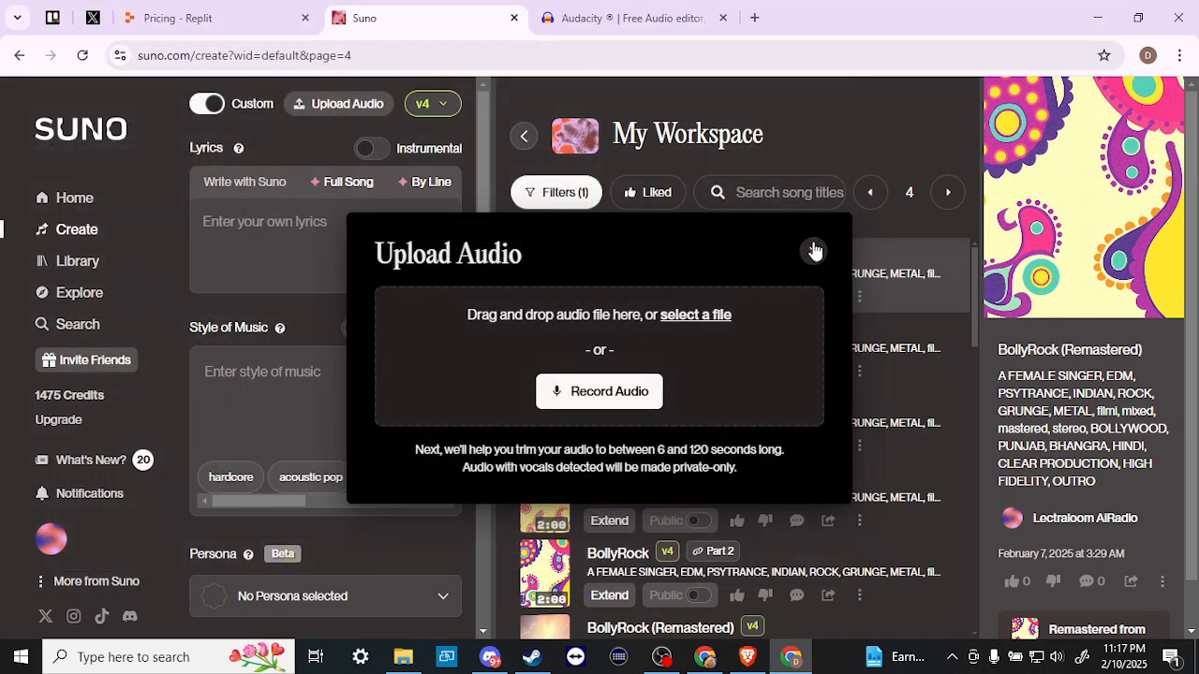
# Close the Upload Audio dialog and look over the Create panel and My Workspace list.
pyautogui.click(815, 251)
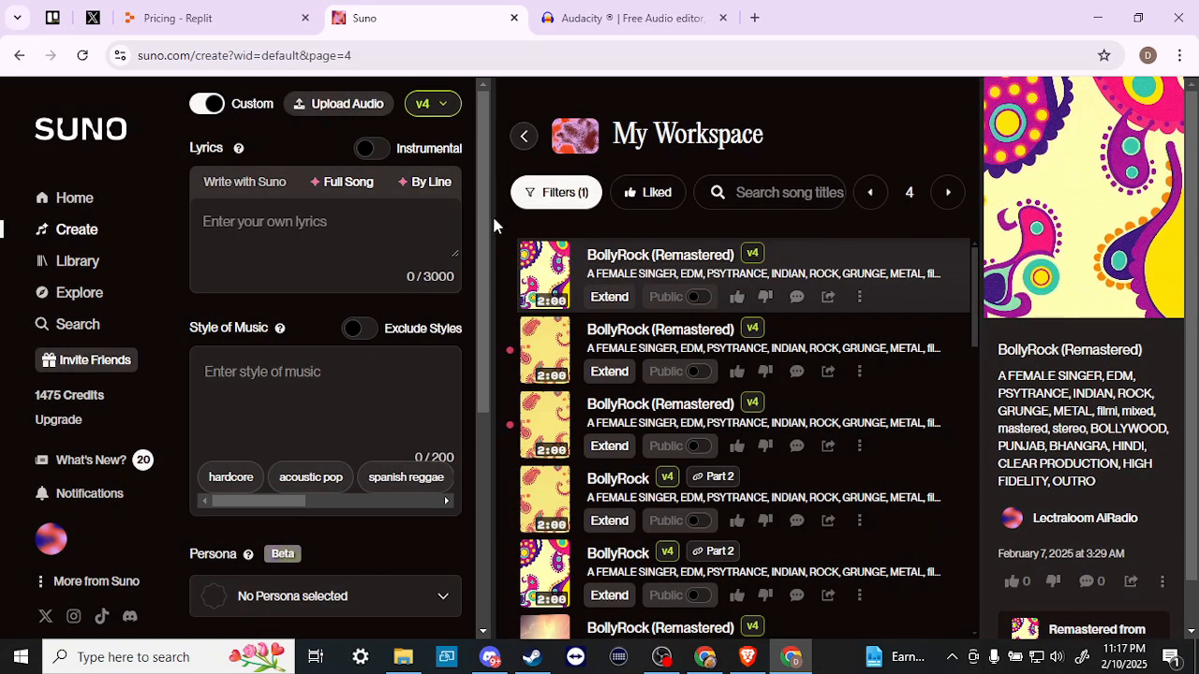
pyautogui.moveTo(493, 222)
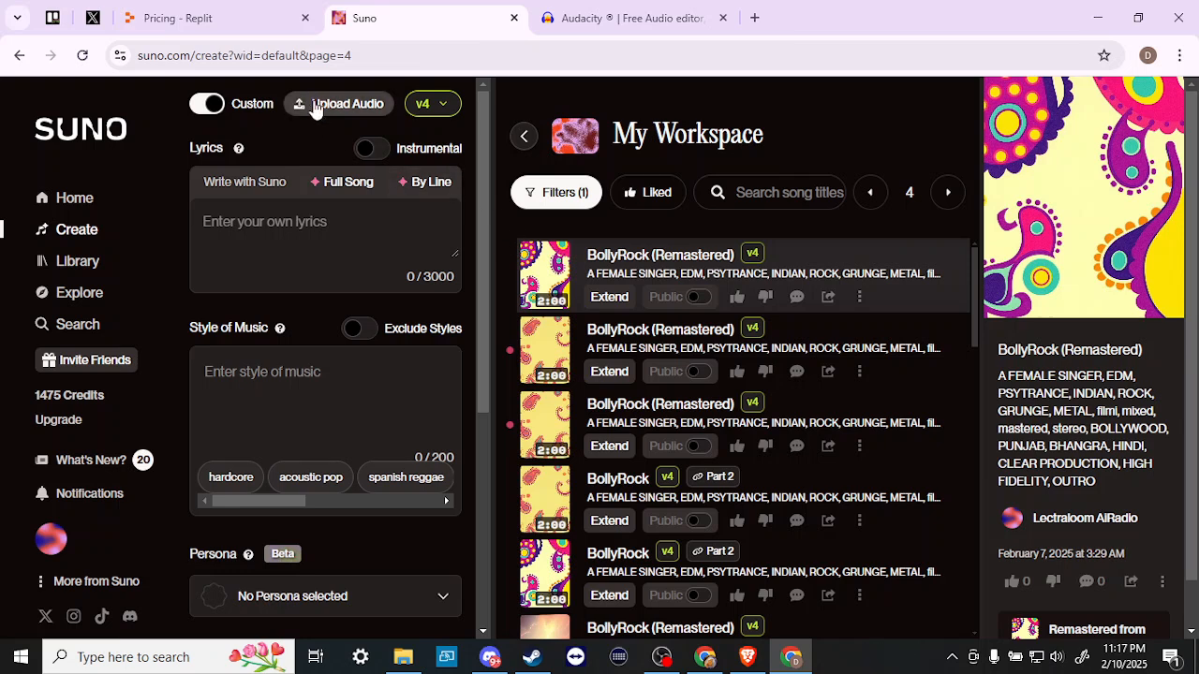
pyautogui.moveTo(314, 147)
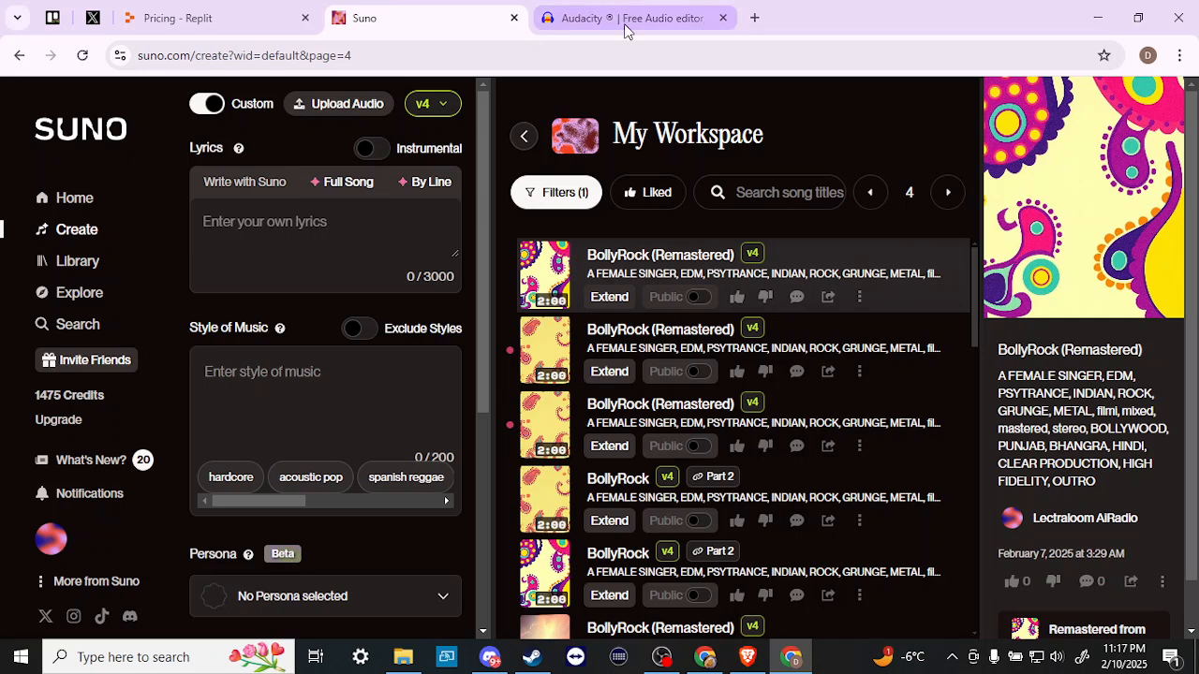
pyautogui.click(637, 17)
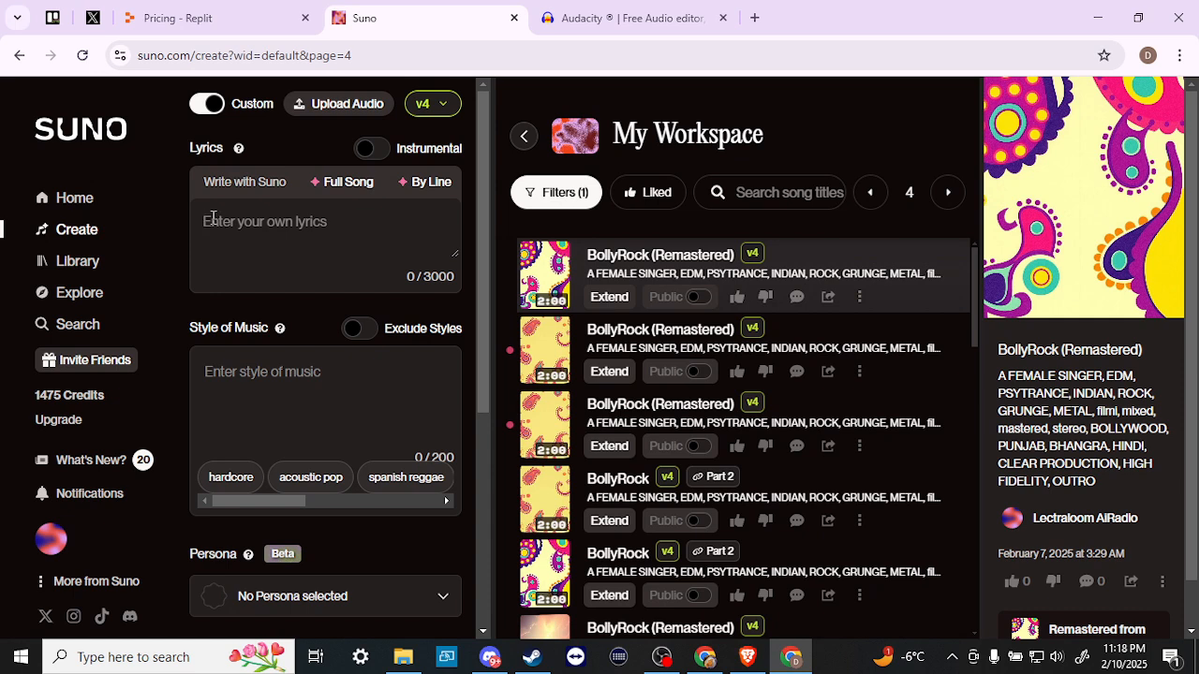
pyautogui.moveTo(322, 144)
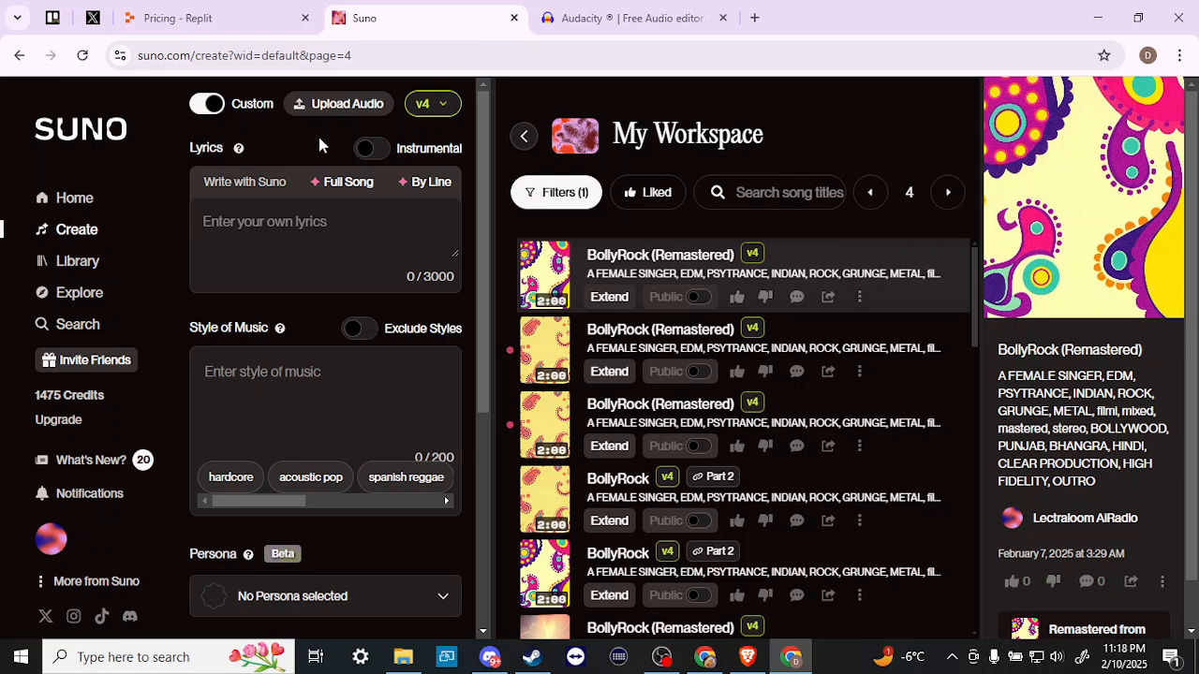
pyautogui.click(264, 221)
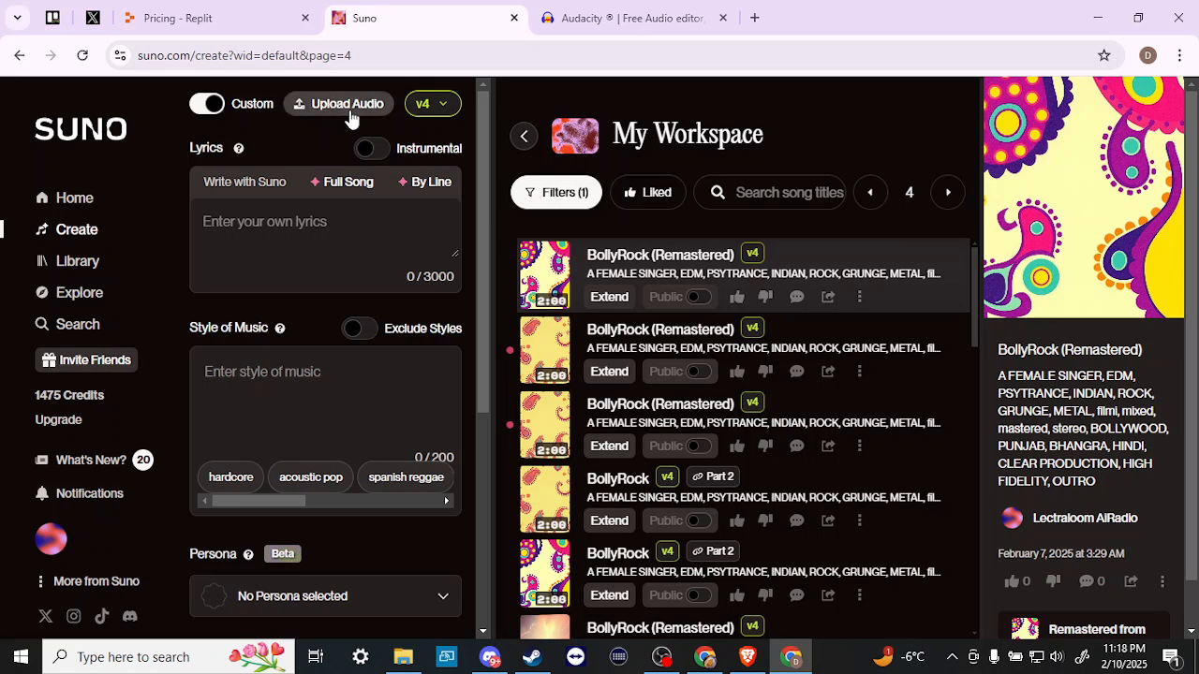
pyautogui.moveTo(308, 147)
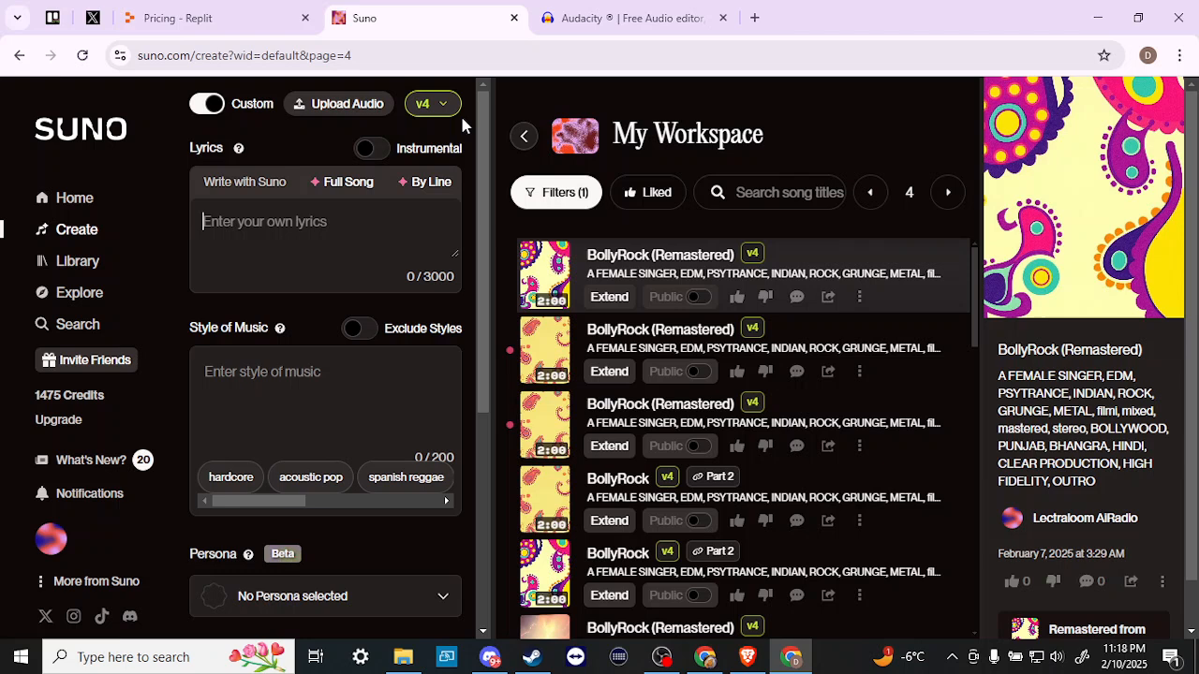
pyautogui.moveTo(341, 153)
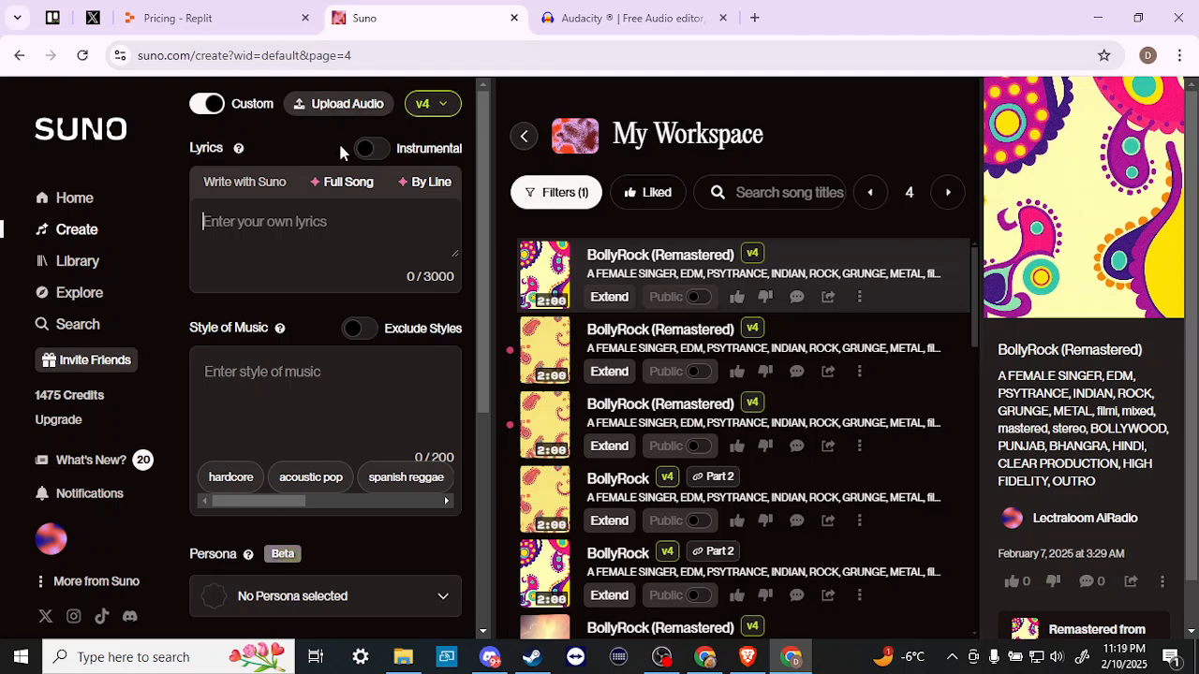
pyautogui.moveTo(319, 159)
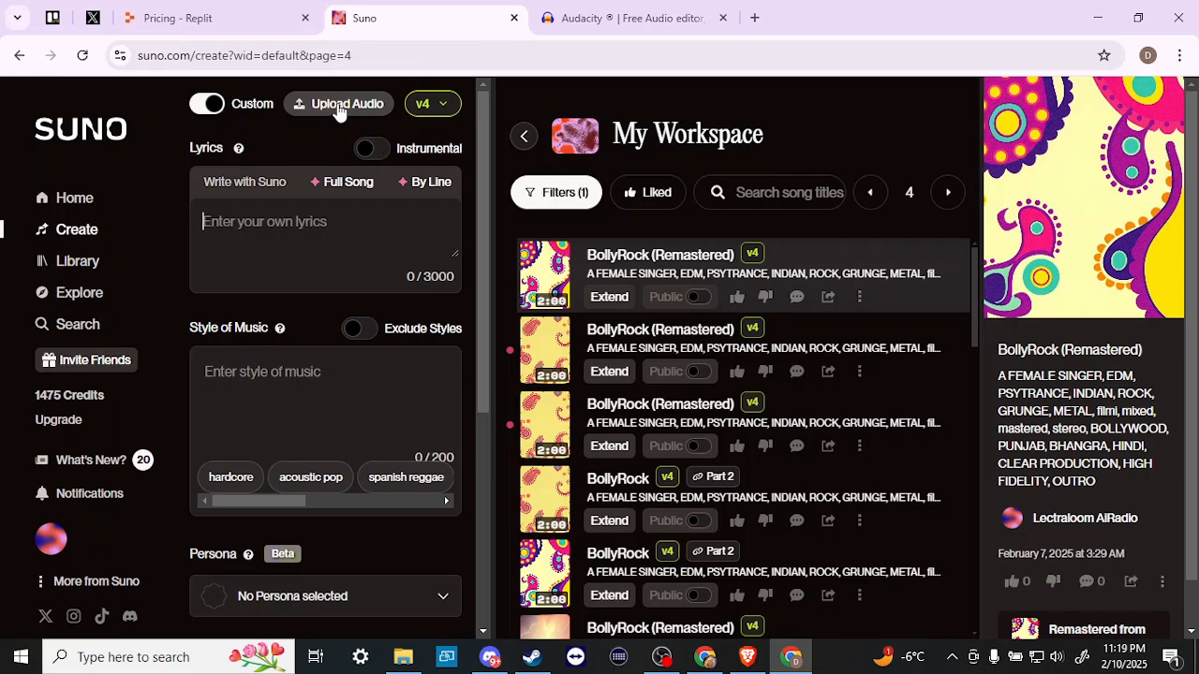
pyautogui.click(339, 103)
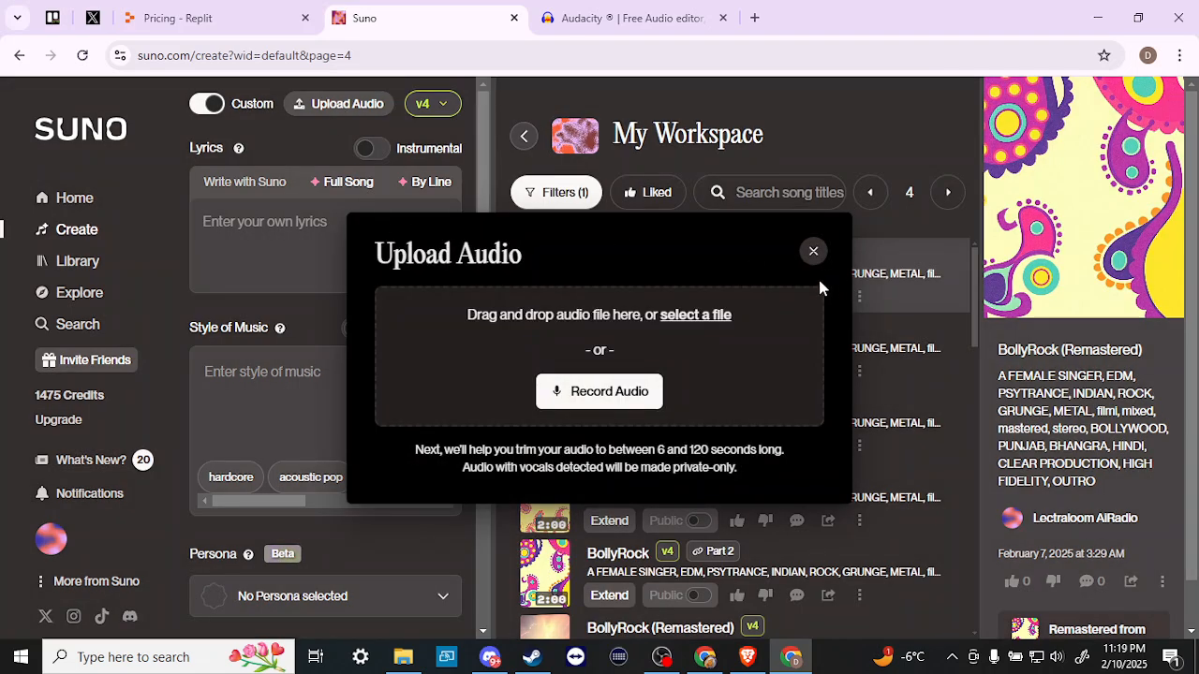
pyautogui.click(813, 251)
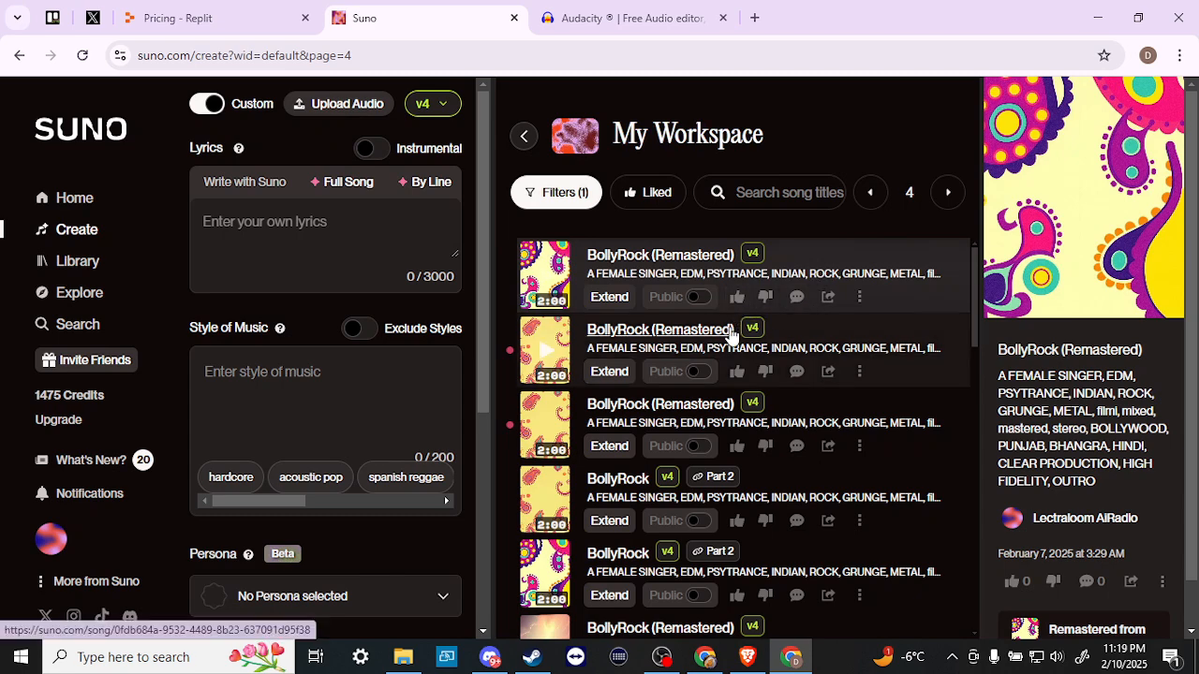
pyautogui.scroll(-3)
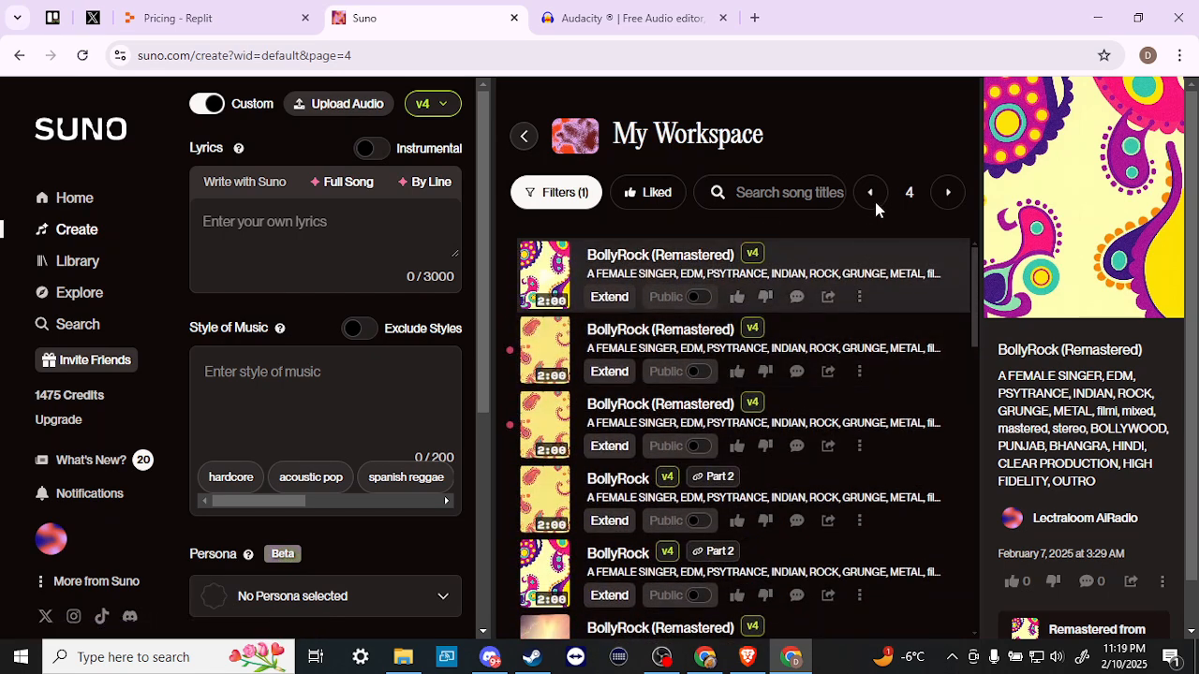
# Page back to My Workspace page 3, showing the Uploaded 7.7s Recording from Feb 7.
pyautogui.click(870, 192)
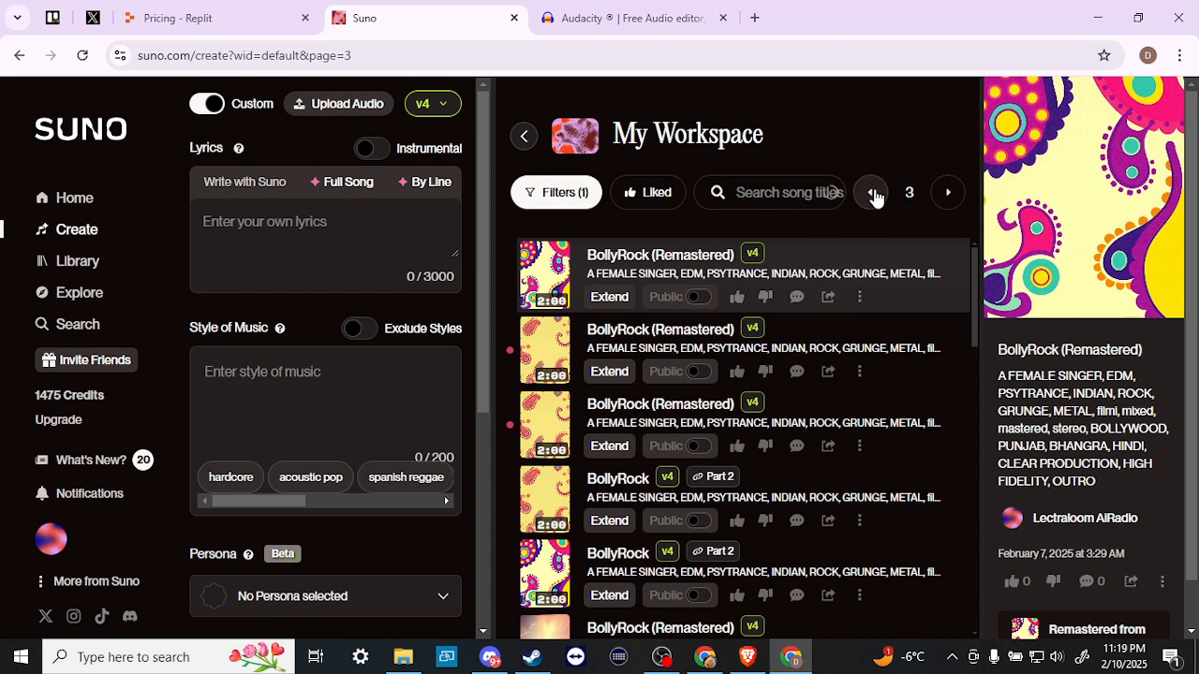
pyautogui.click(870, 192)
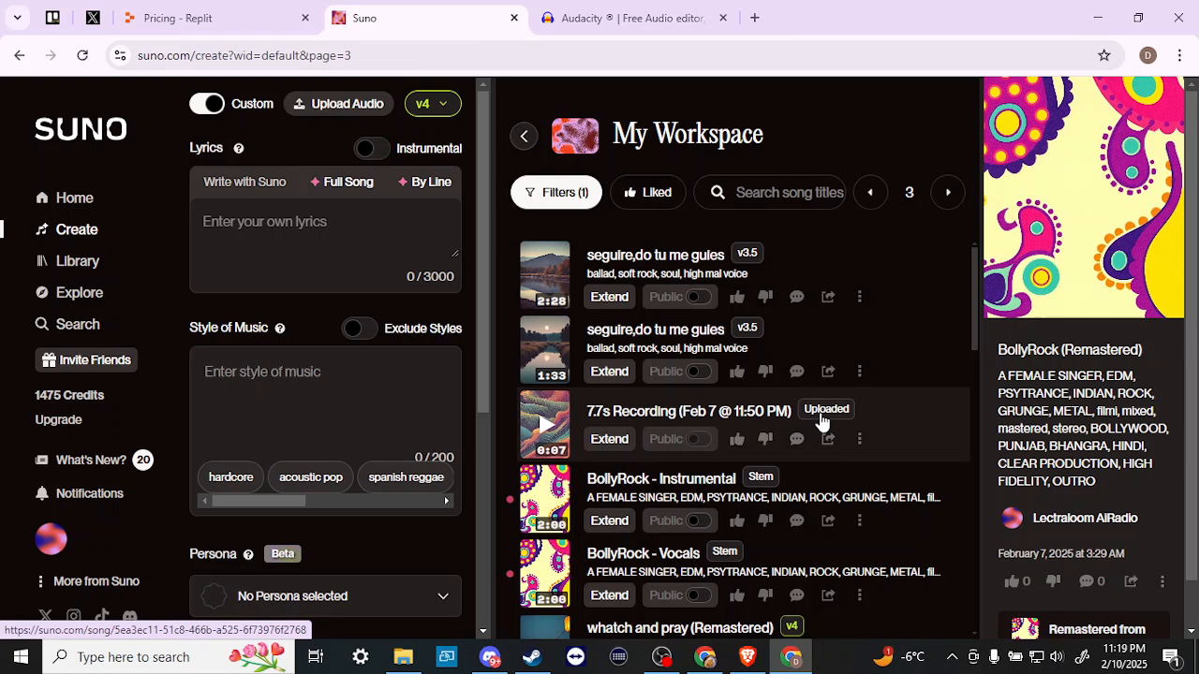
pyautogui.moveTo(793, 417)
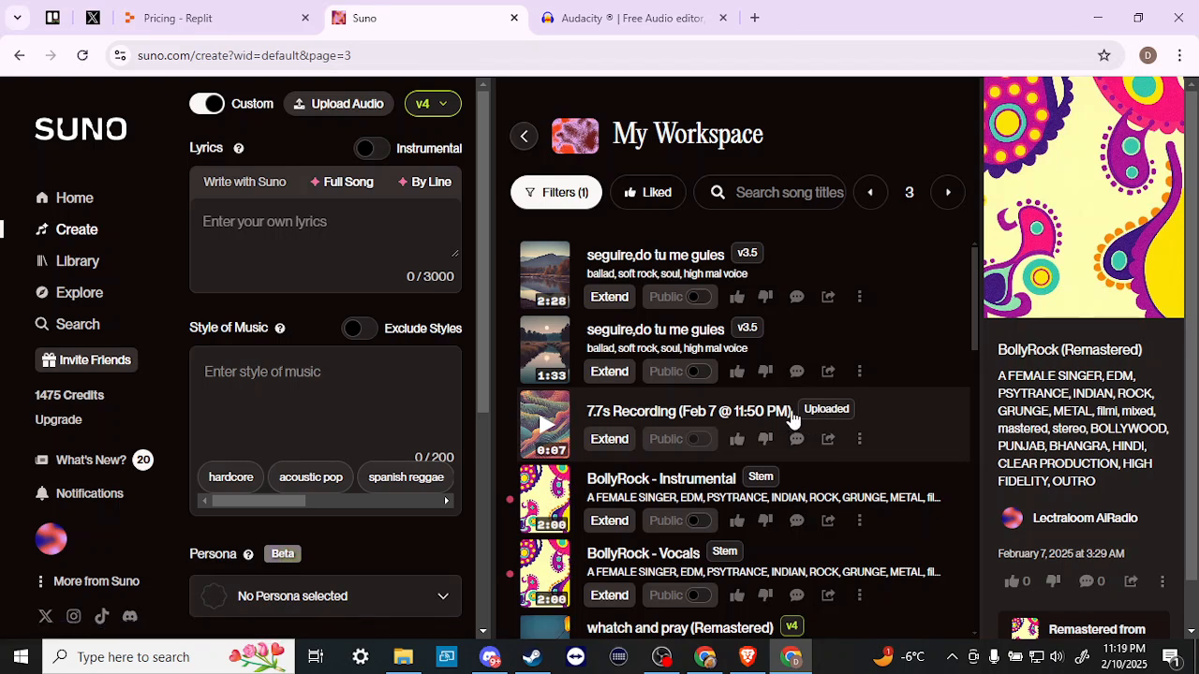
pyautogui.moveTo(826, 421)
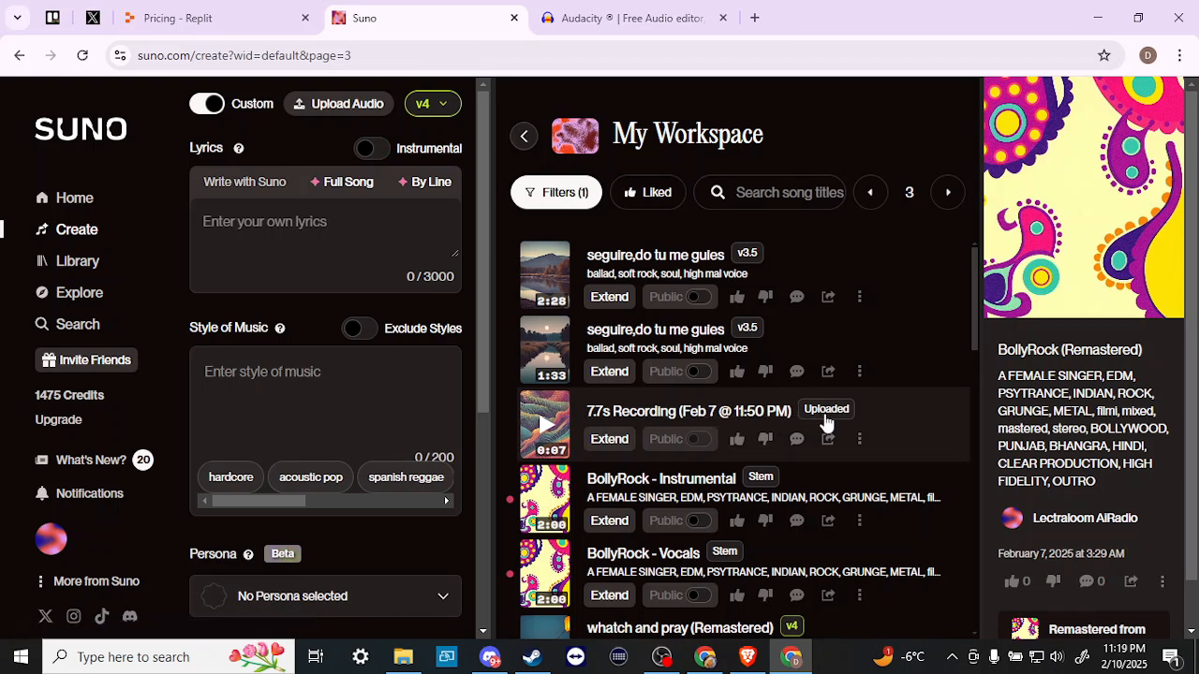
pyautogui.moveTo(810, 417)
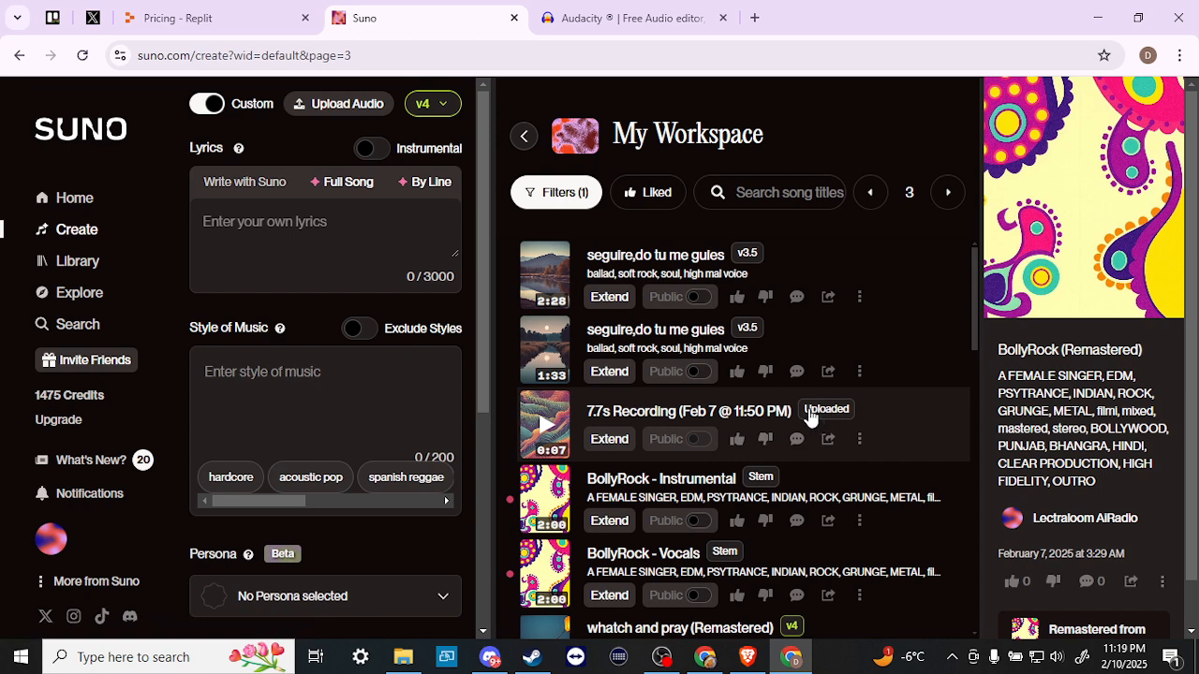
pyautogui.moveTo(803, 416)
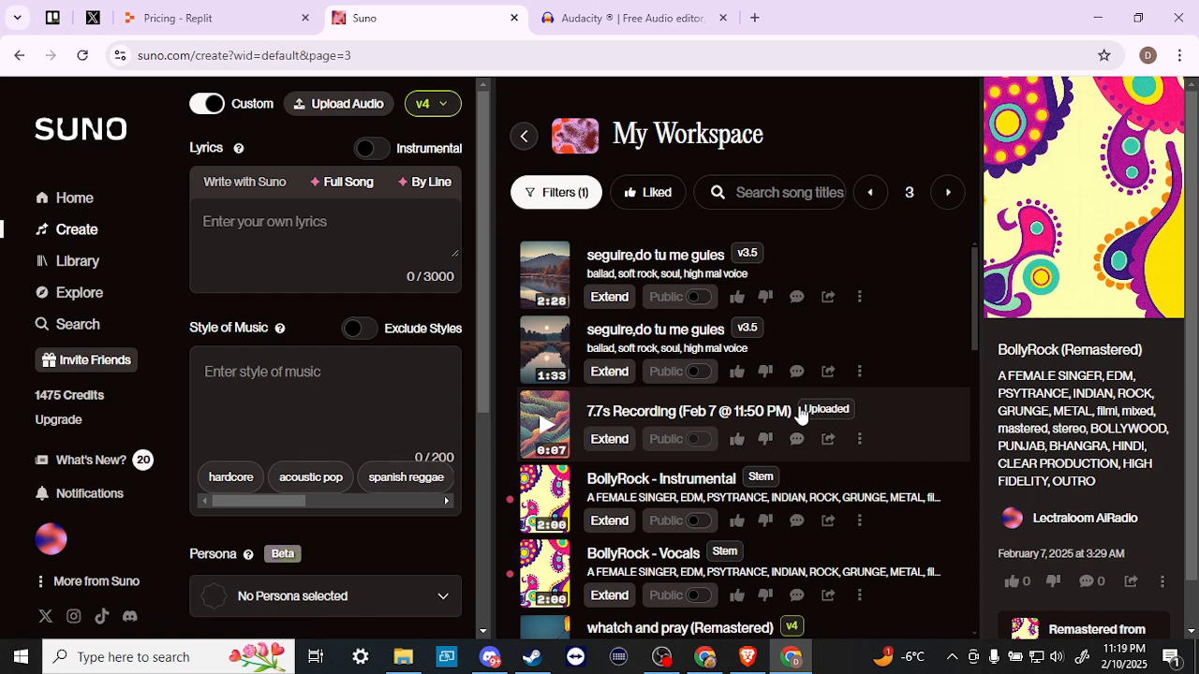
pyautogui.moveTo(640, 405)
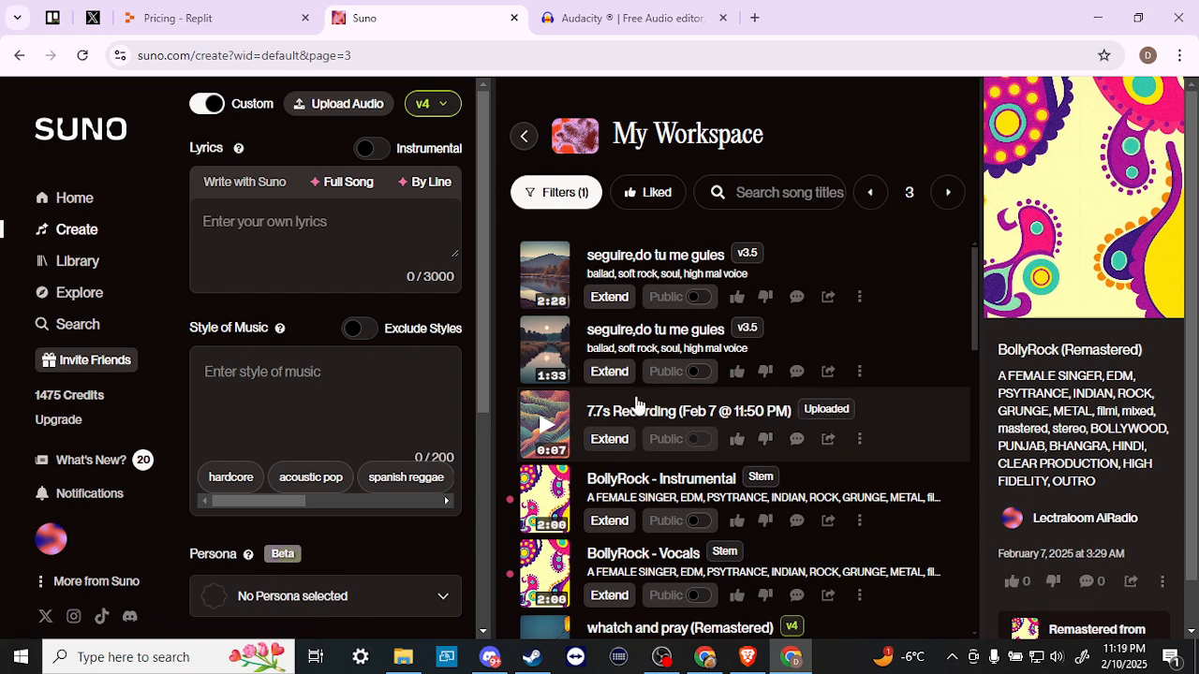
pyautogui.moveTo(674, 433)
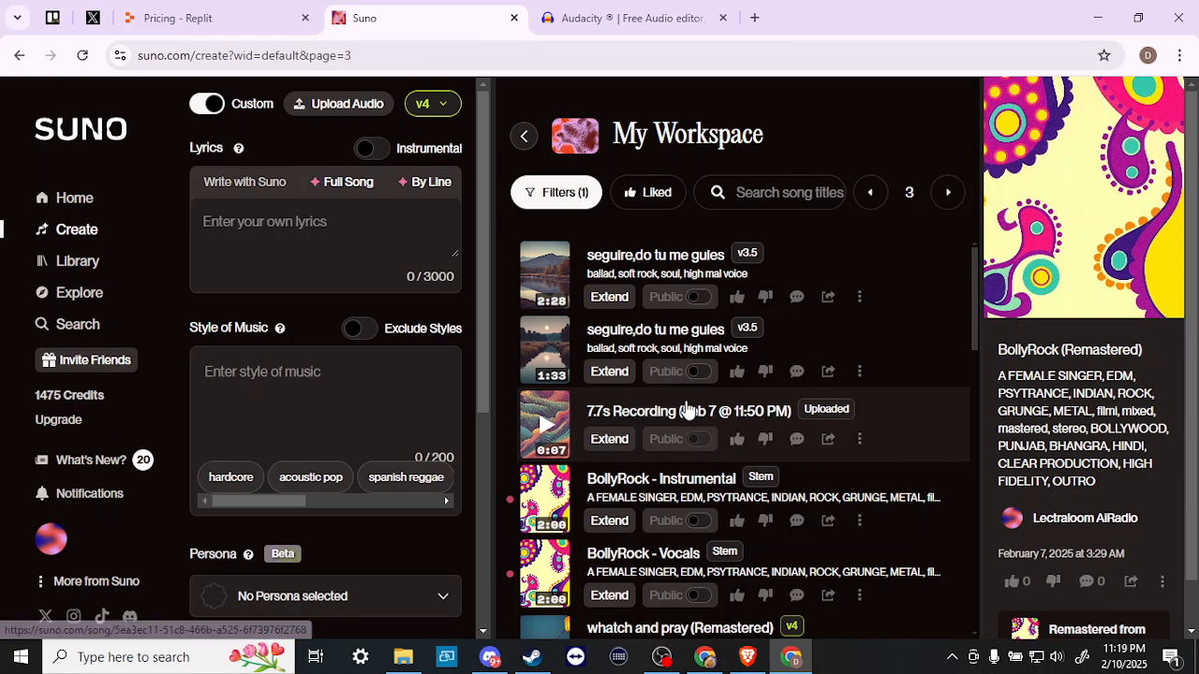
pyautogui.moveTo(290, 188)
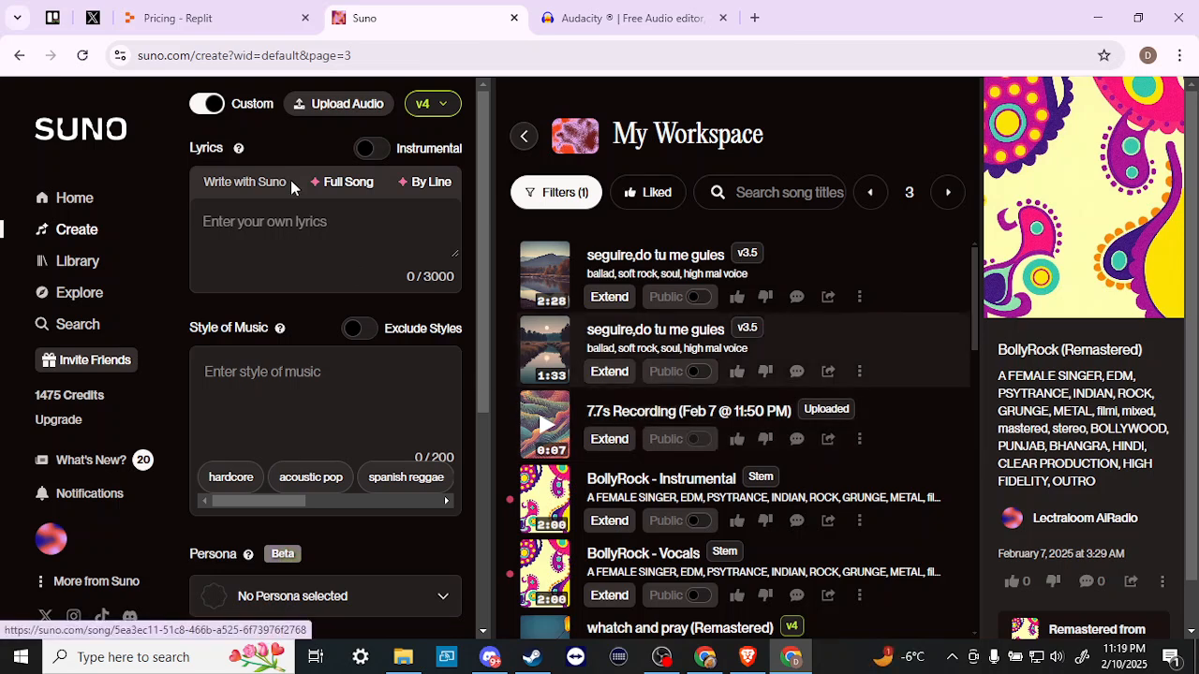